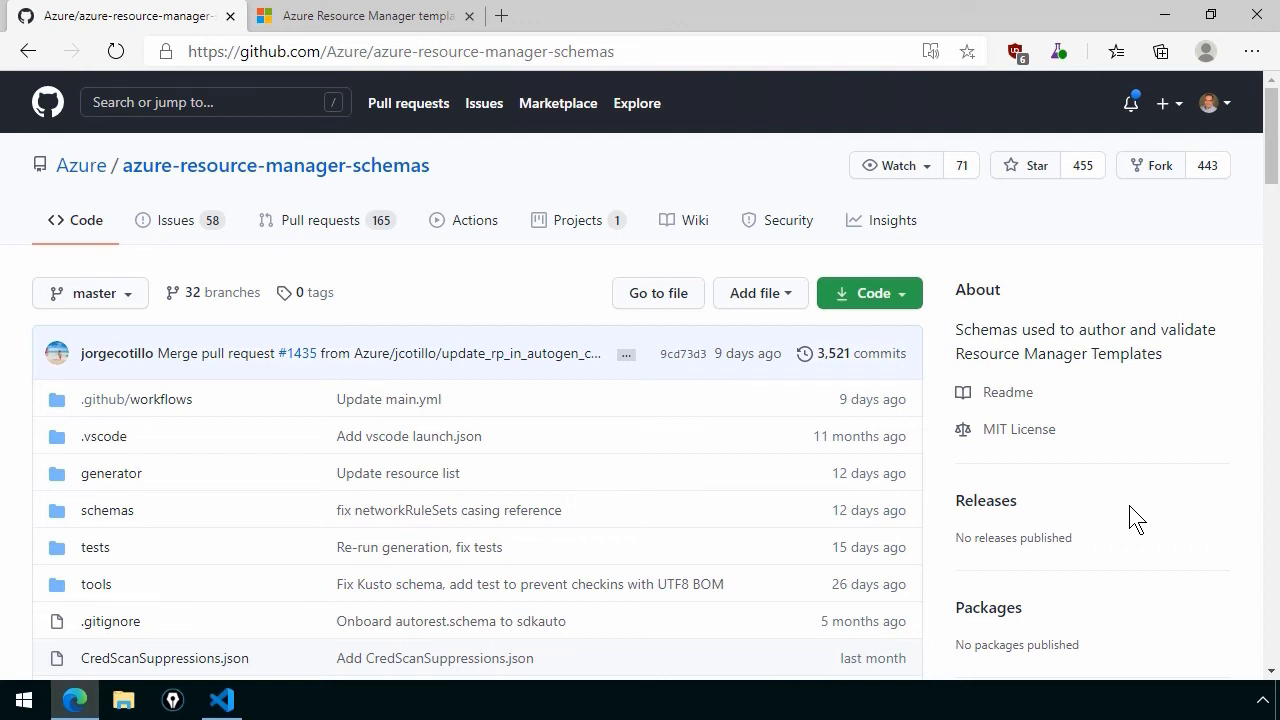
pyautogui.moveTo(125, 523)
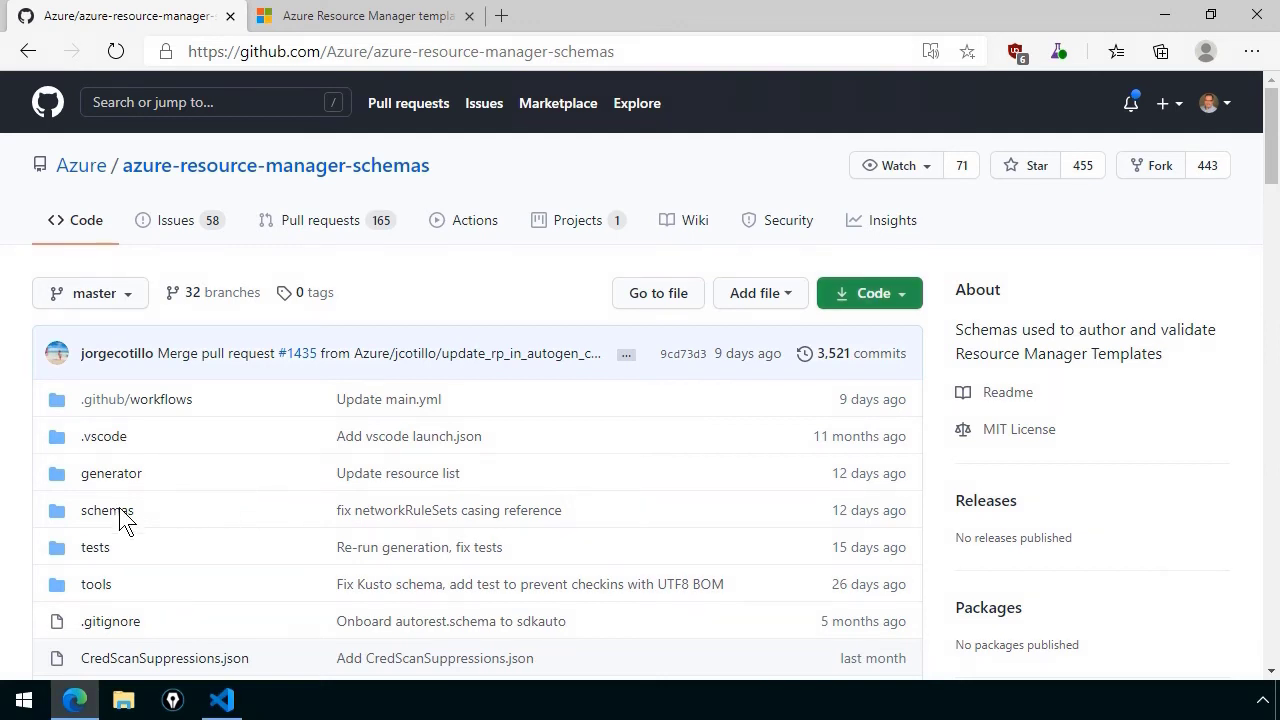
# Search the azure-resource-manager-schemas repository for deploymentTemplate.json files via Go to file
pyautogui.click(106, 510)
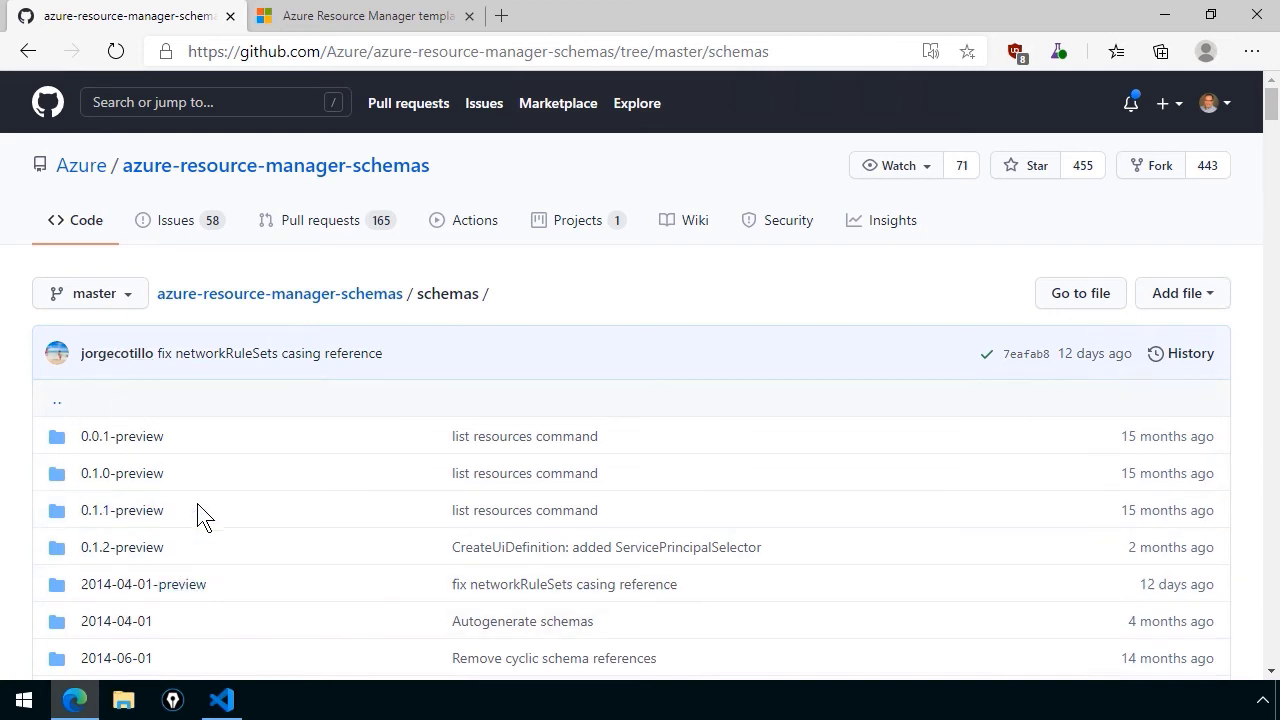
pyautogui.moveTo(240, 513)
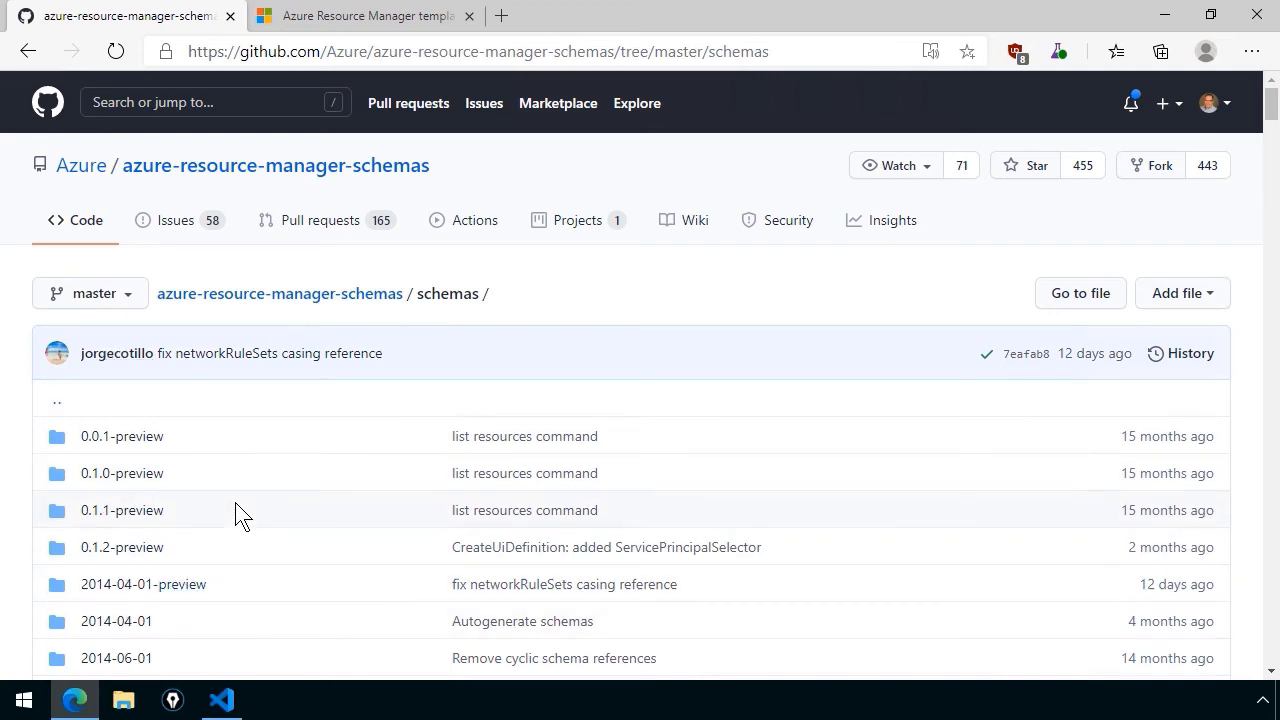
pyautogui.click(275, 165)
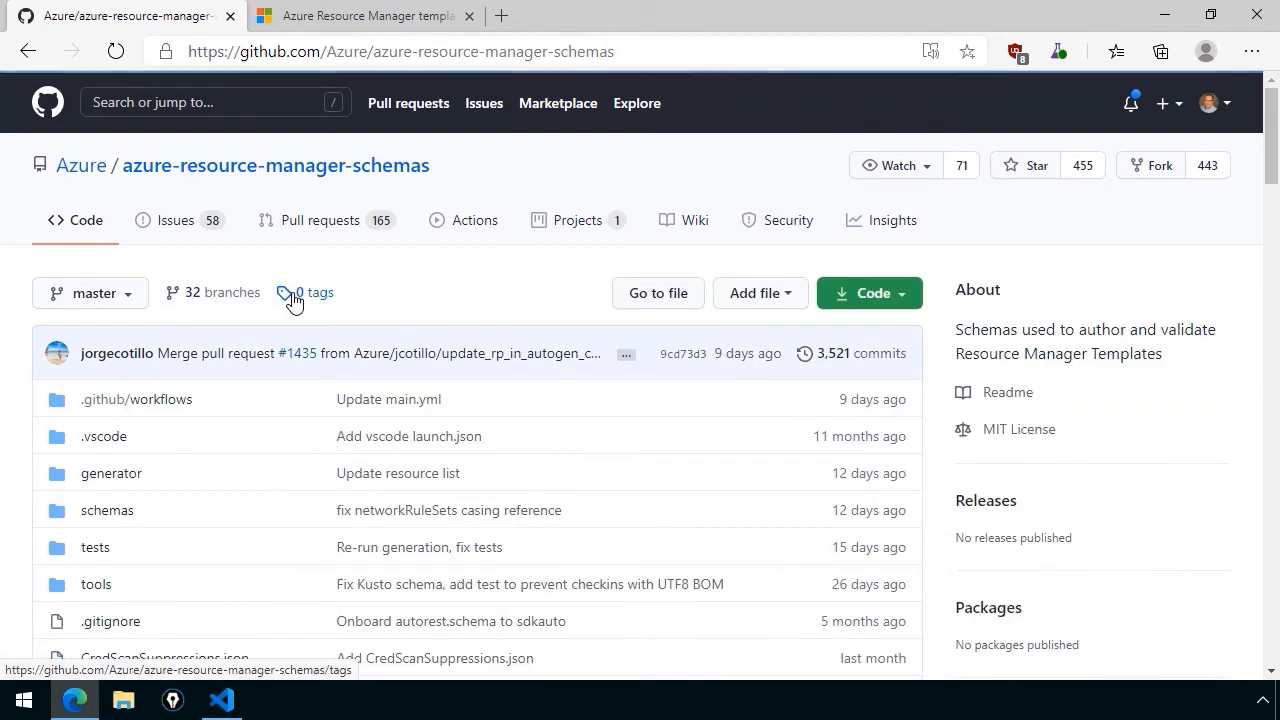
pyautogui.moveTo(370, 195)
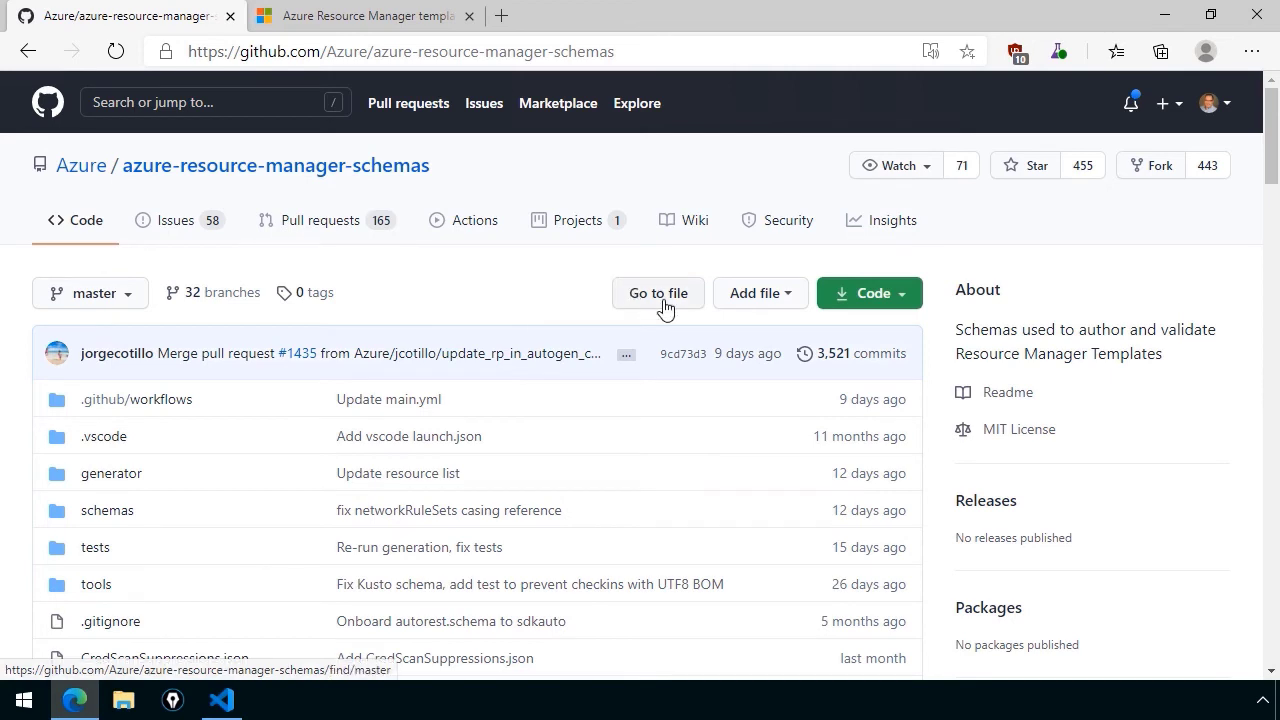
pyautogui.click(657, 293)
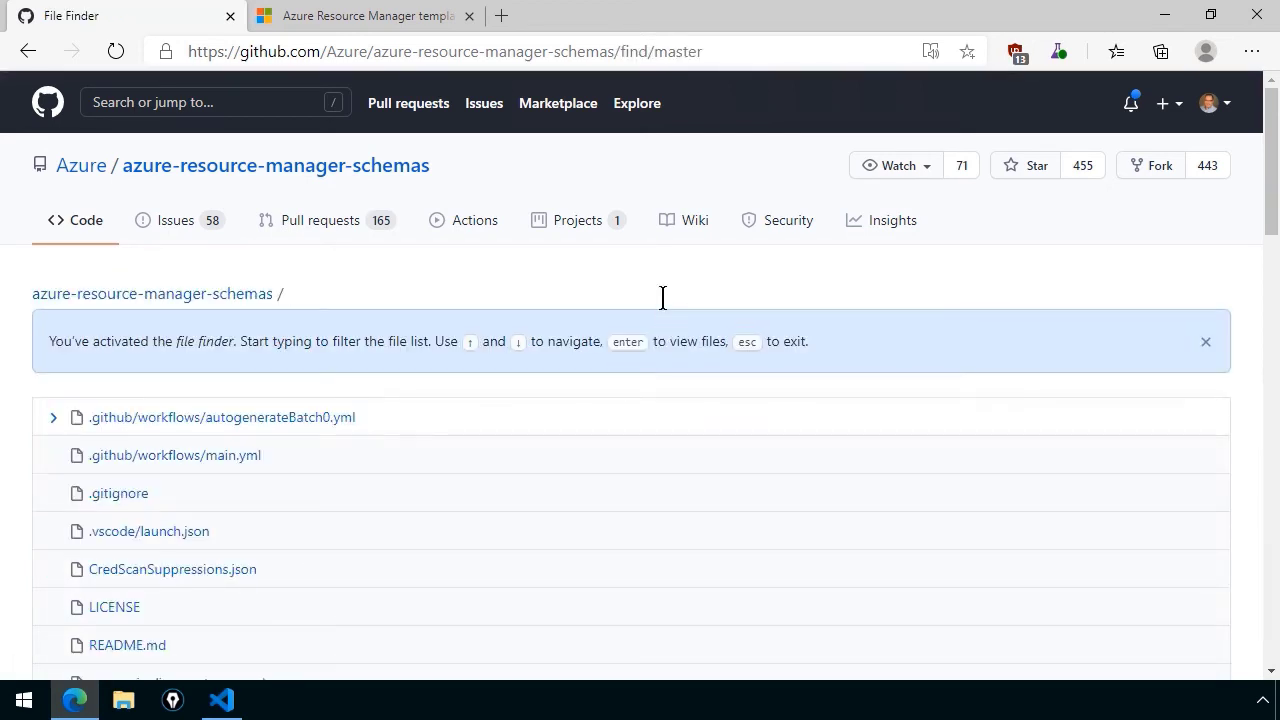
pyautogui.write('deploymentTemplate.')
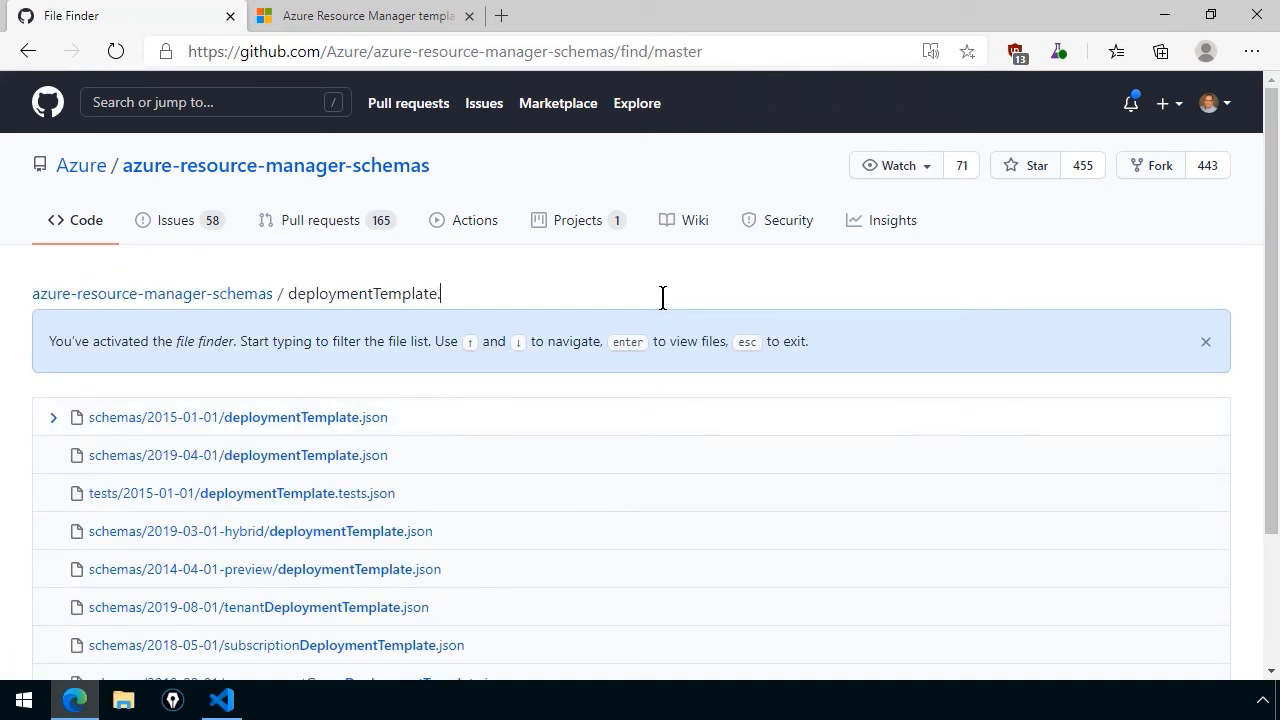
pyautogui.write('json')
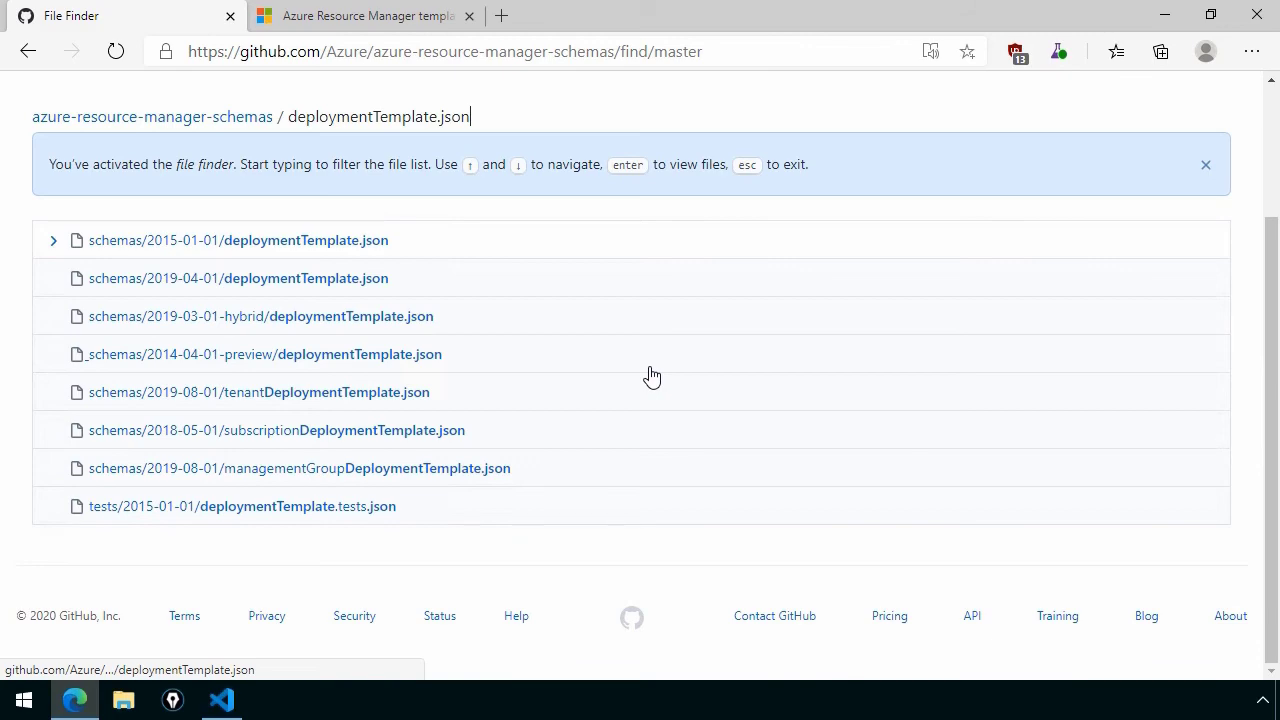
# Switch to the Azure Resource Manager templates documentation tab
pyautogui.click(365, 15)
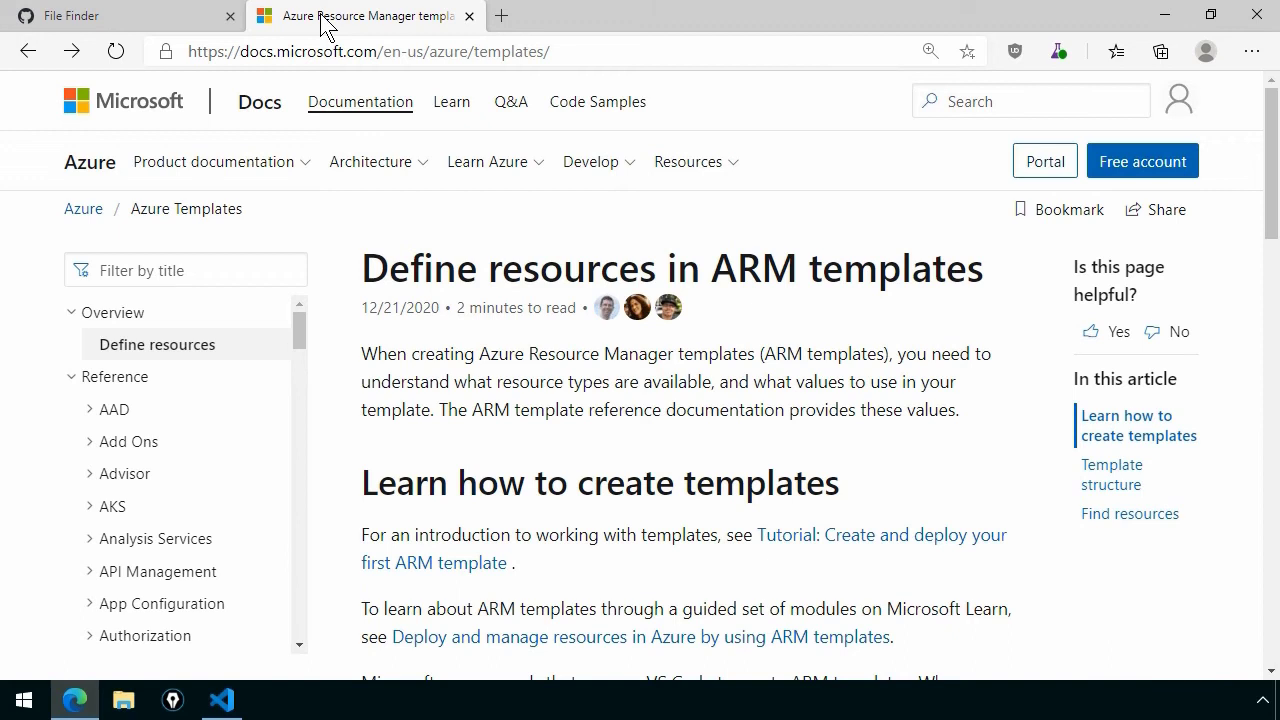
# Filter the template reference contents by 'storage account' down to the Storage Accounts entries
pyautogui.click(185, 270)
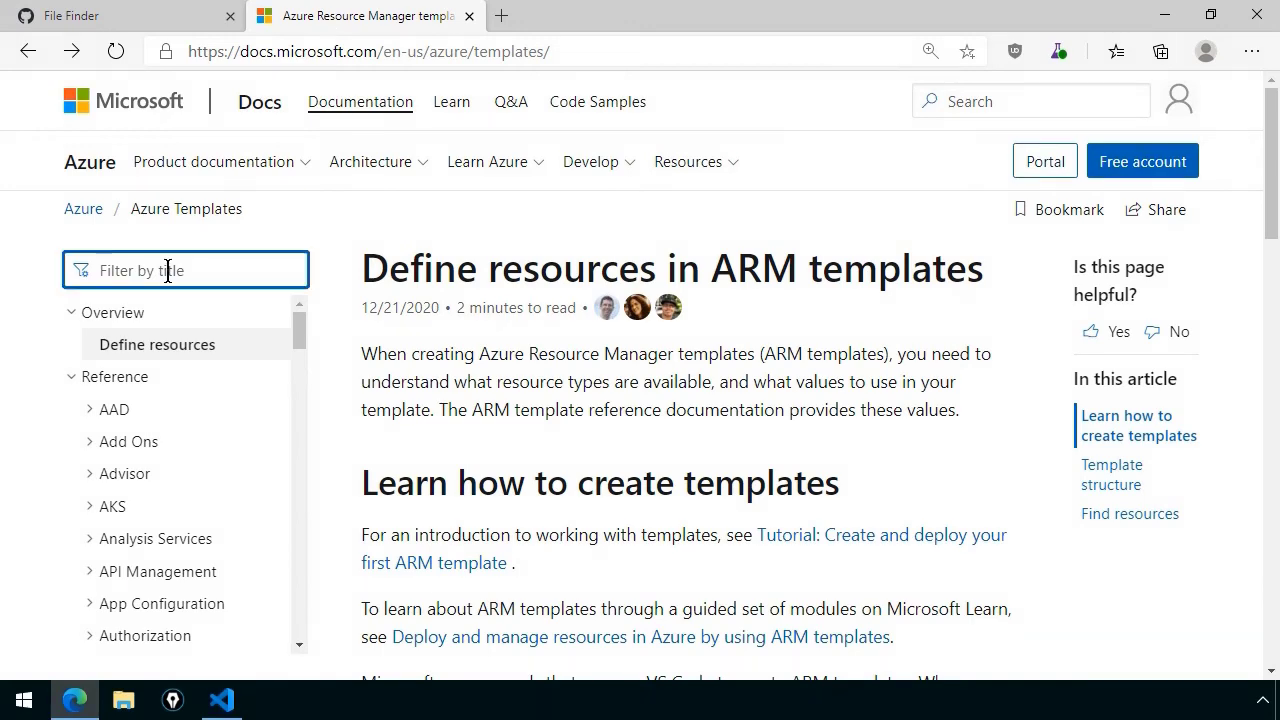
pyautogui.write('storage account')
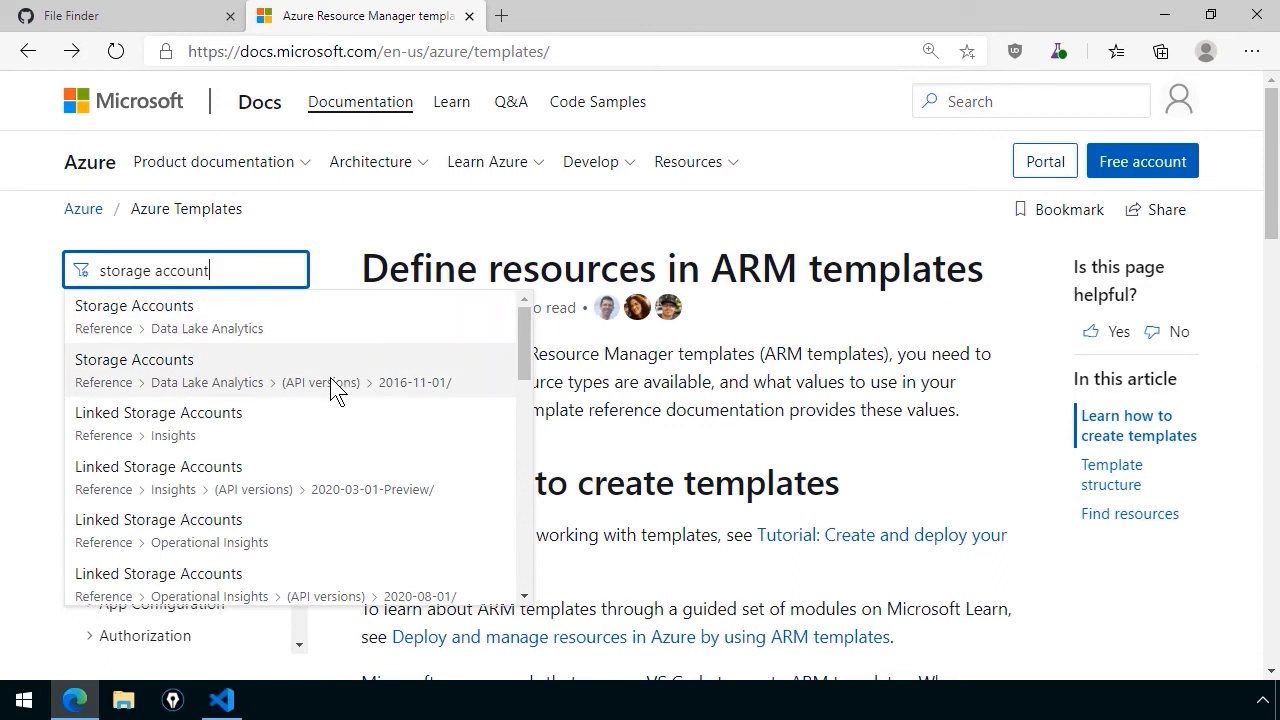
pyautogui.moveTo(335, 420)
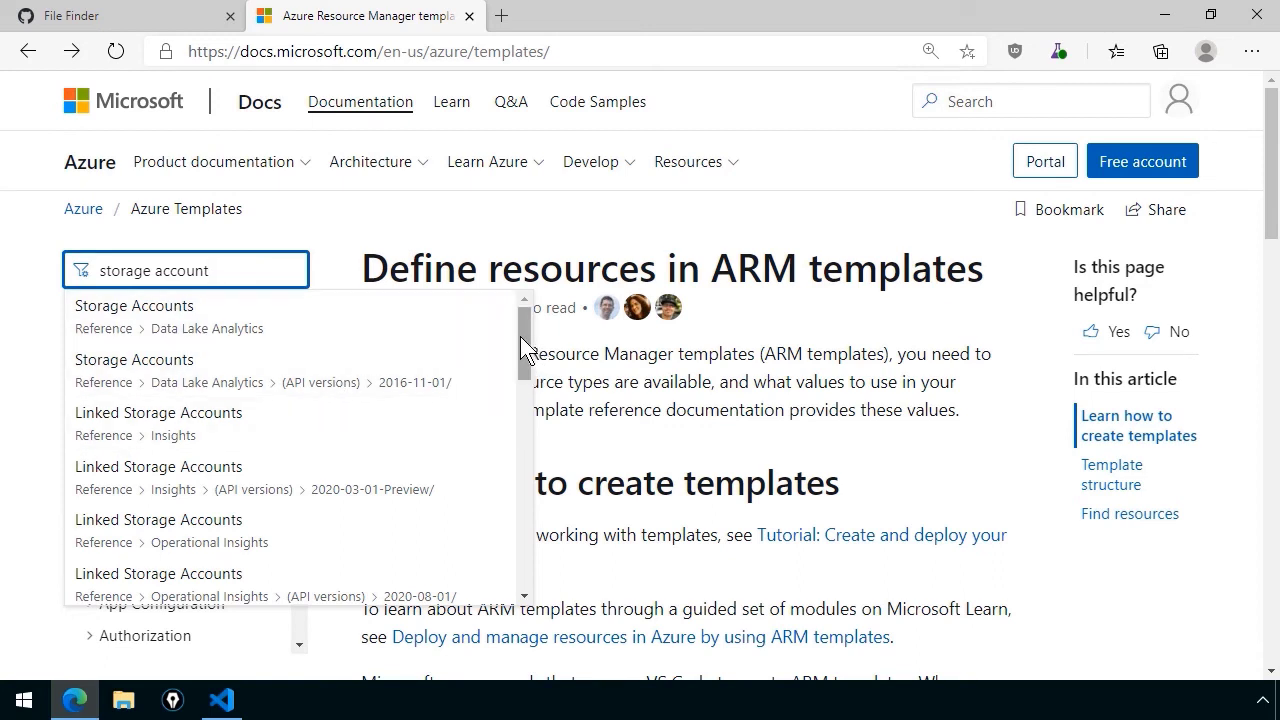
pyautogui.scroll(-3)
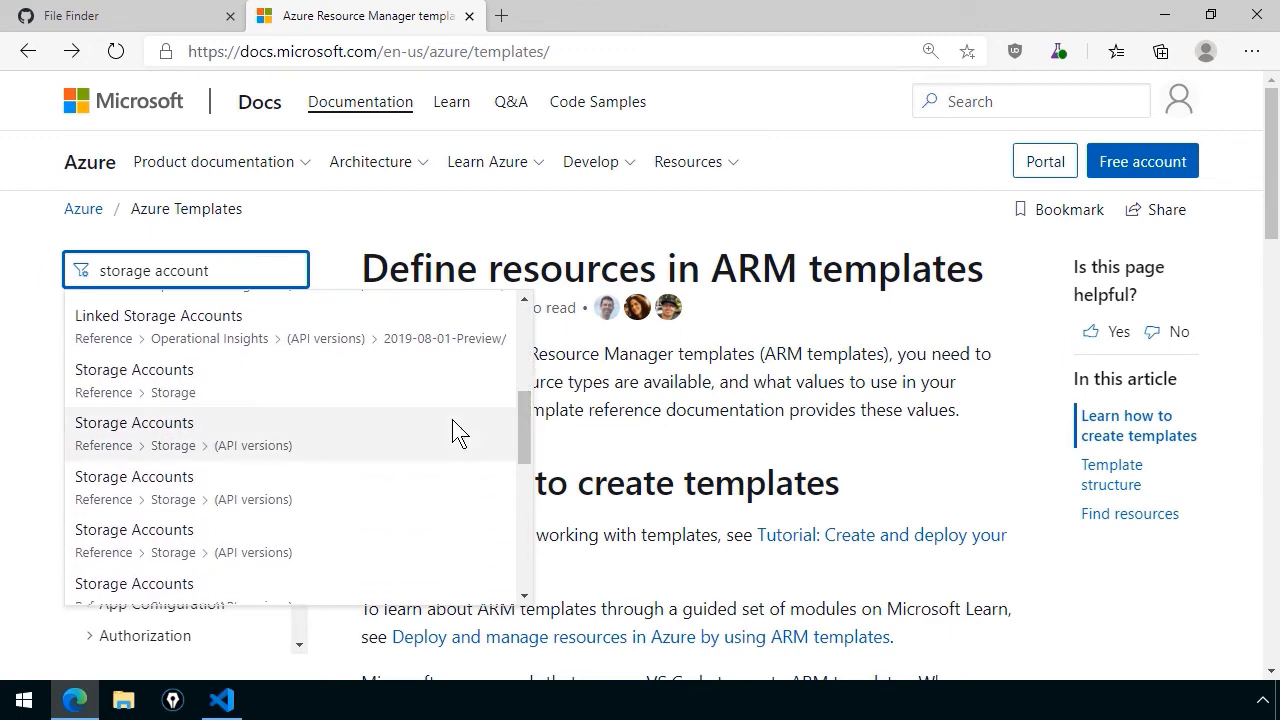
pyautogui.moveTo(175, 385)
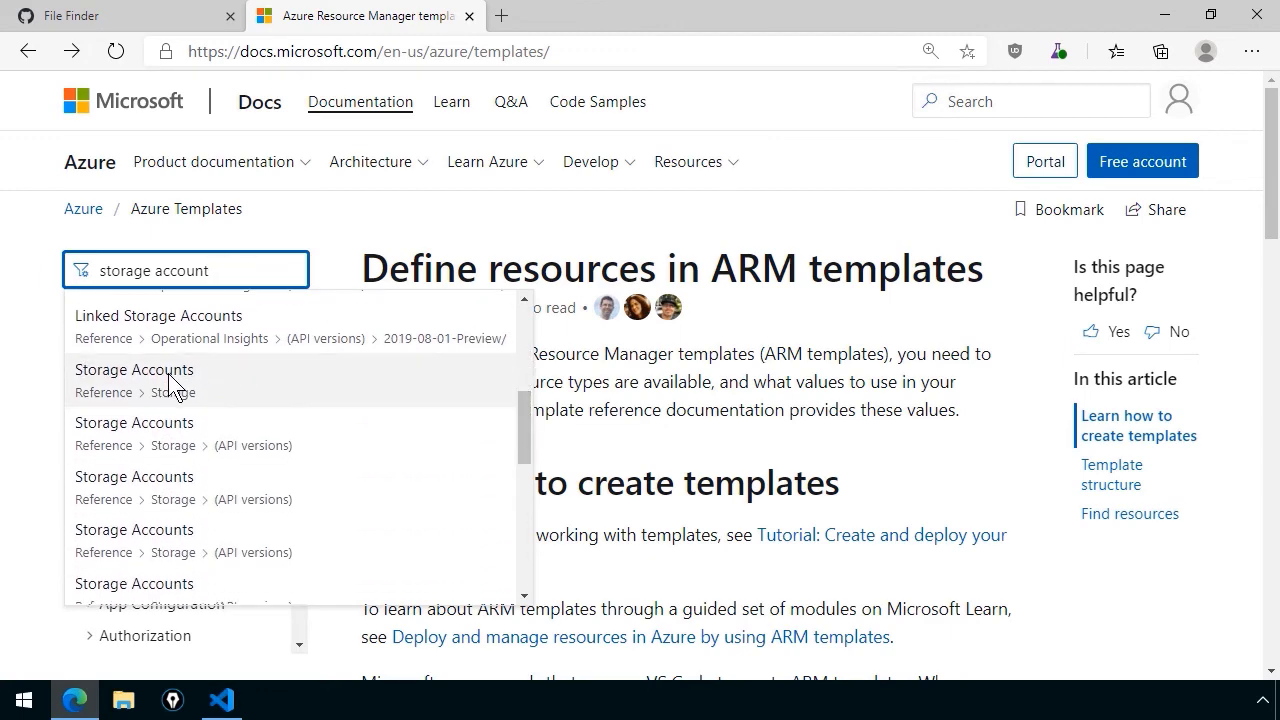
# Review the storageAccounts reference's Property values table and kind enum, then return to the top
pyautogui.click(134, 369)
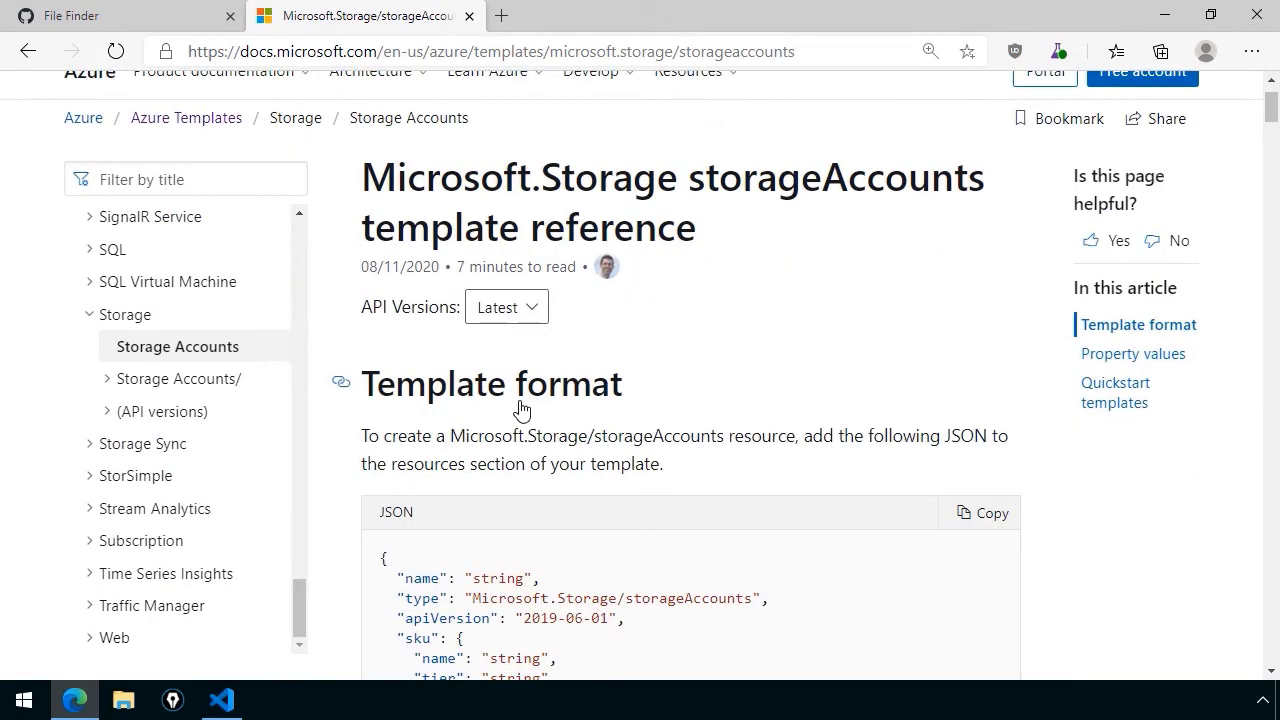
pyautogui.scroll(-3)
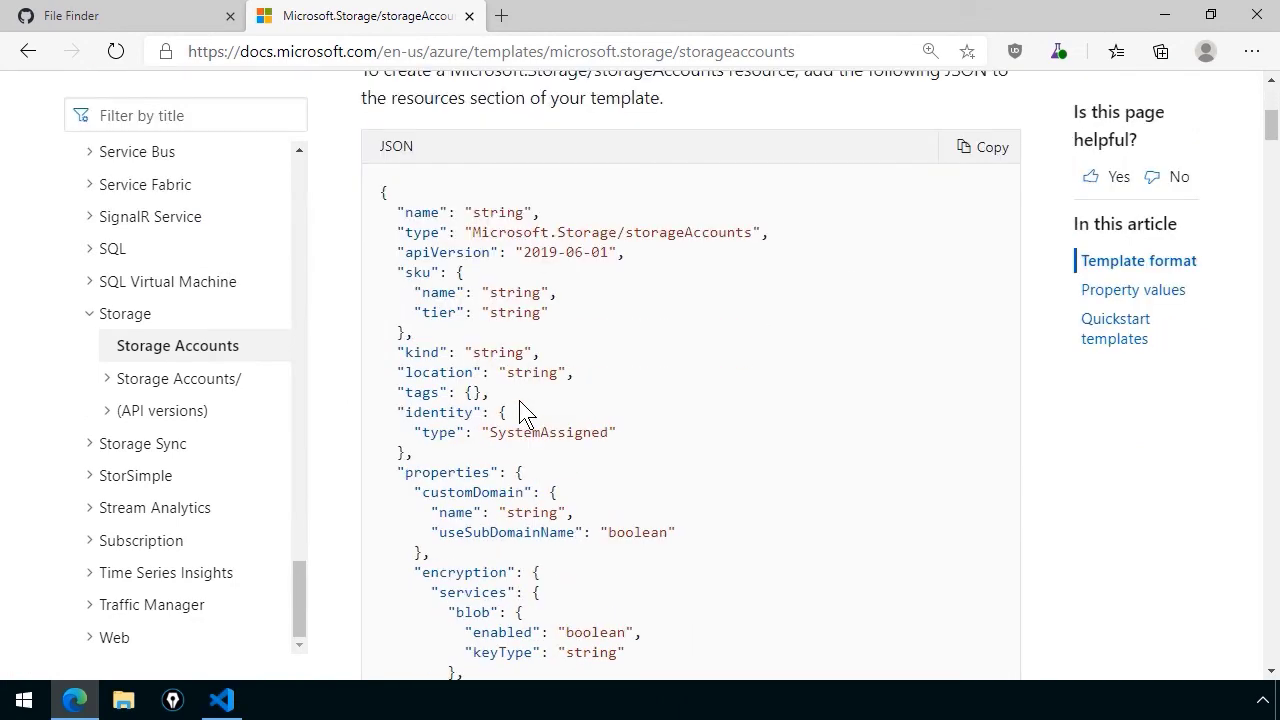
pyautogui.scroll(3)
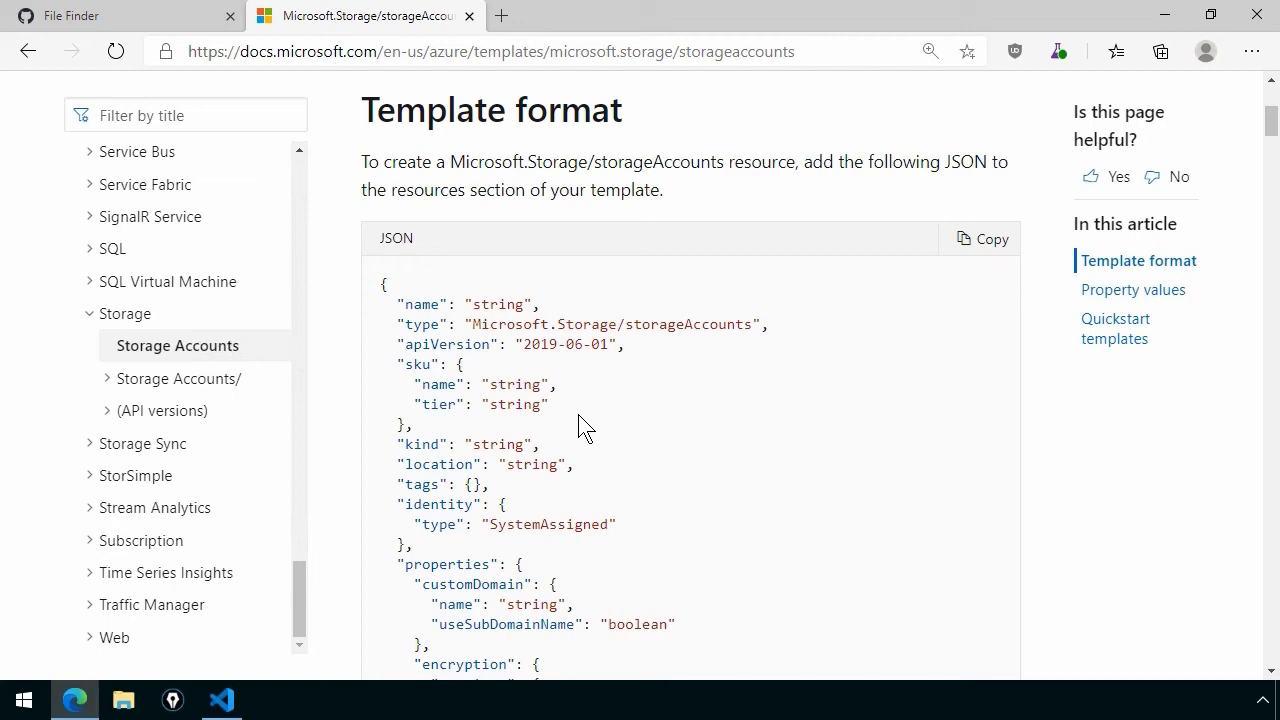
pyautogui.scroll(-3)
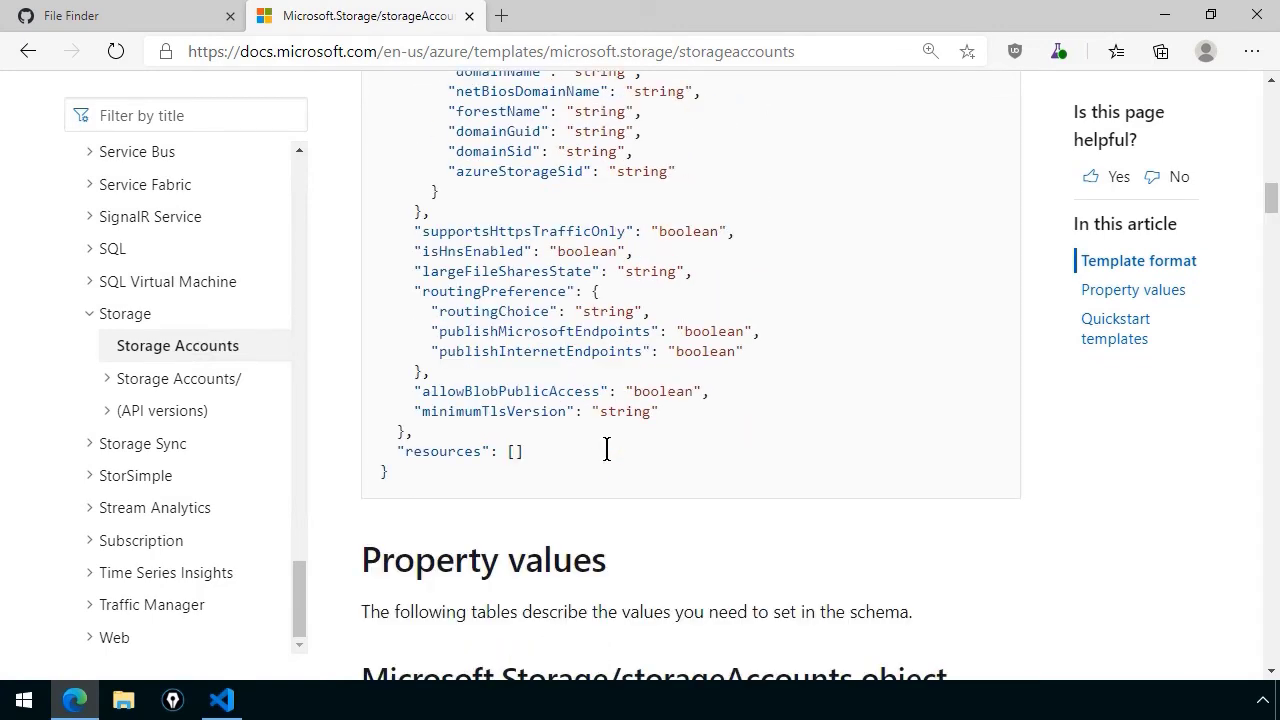
pyautogui.scroll(-3)
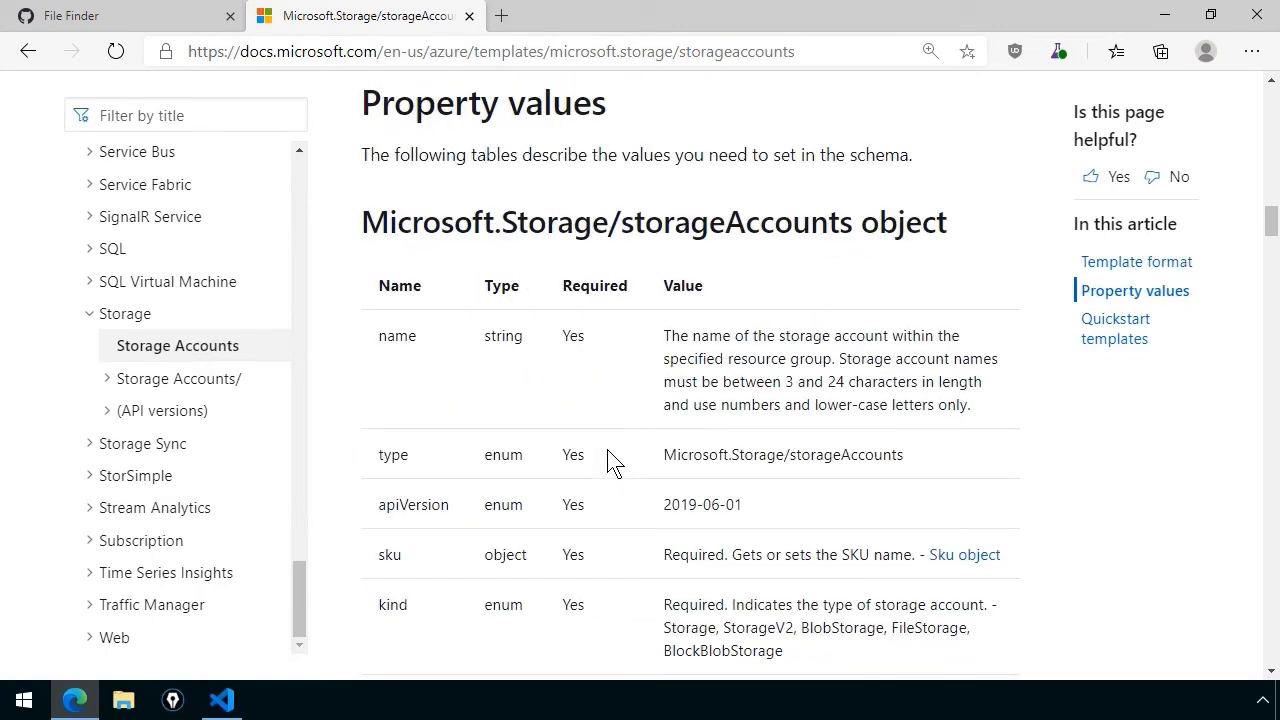
pyautogui.moveTo(592, 352)
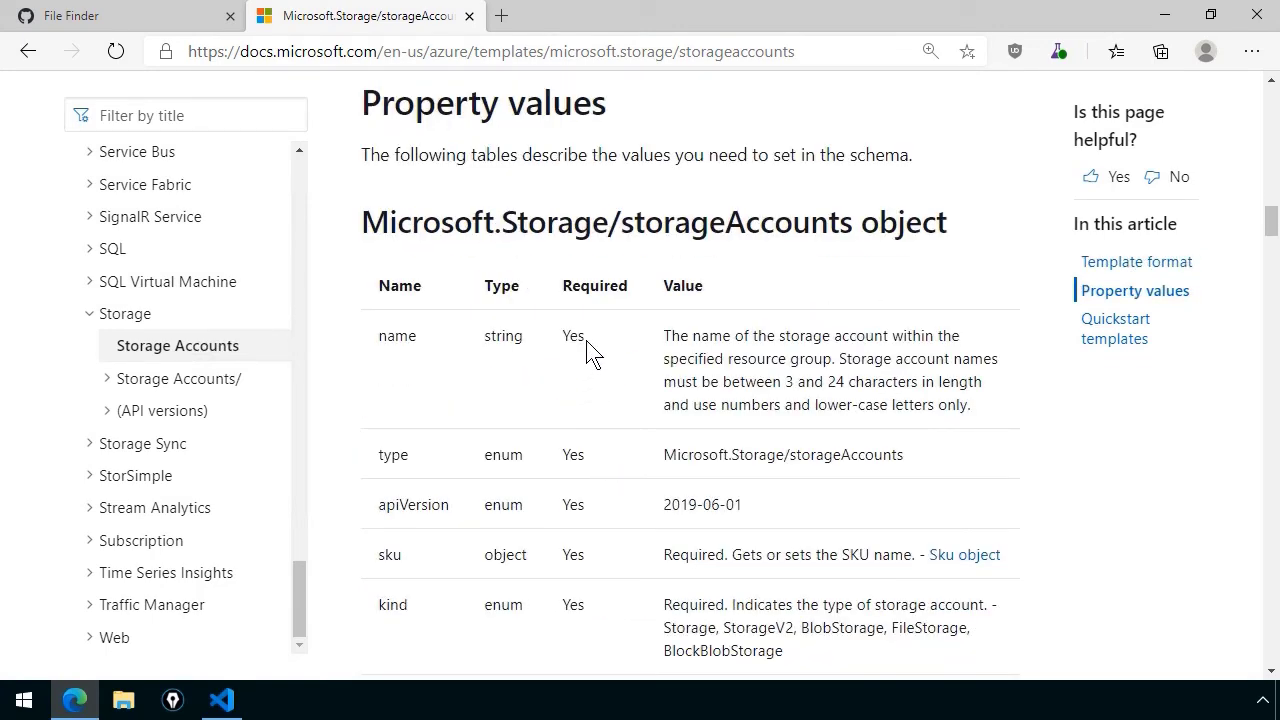
pyautogui.doubleClick(502, 335)
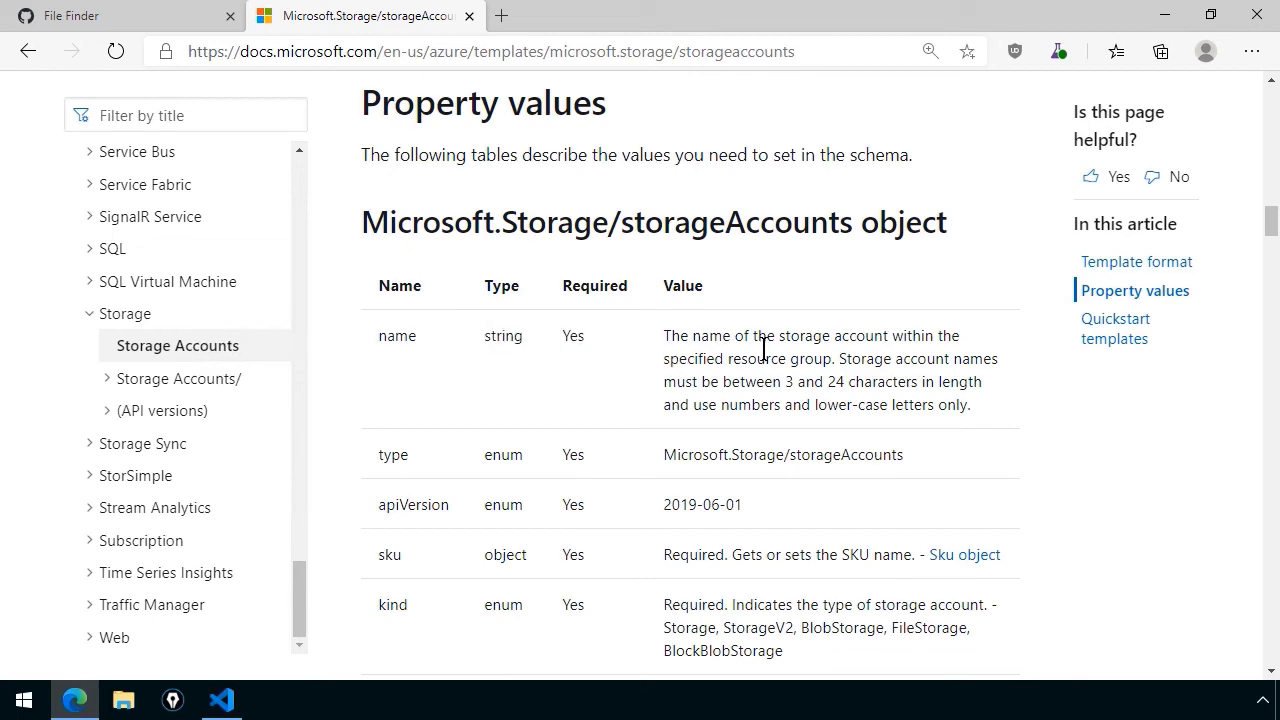
pyautogui.scroll(-3)
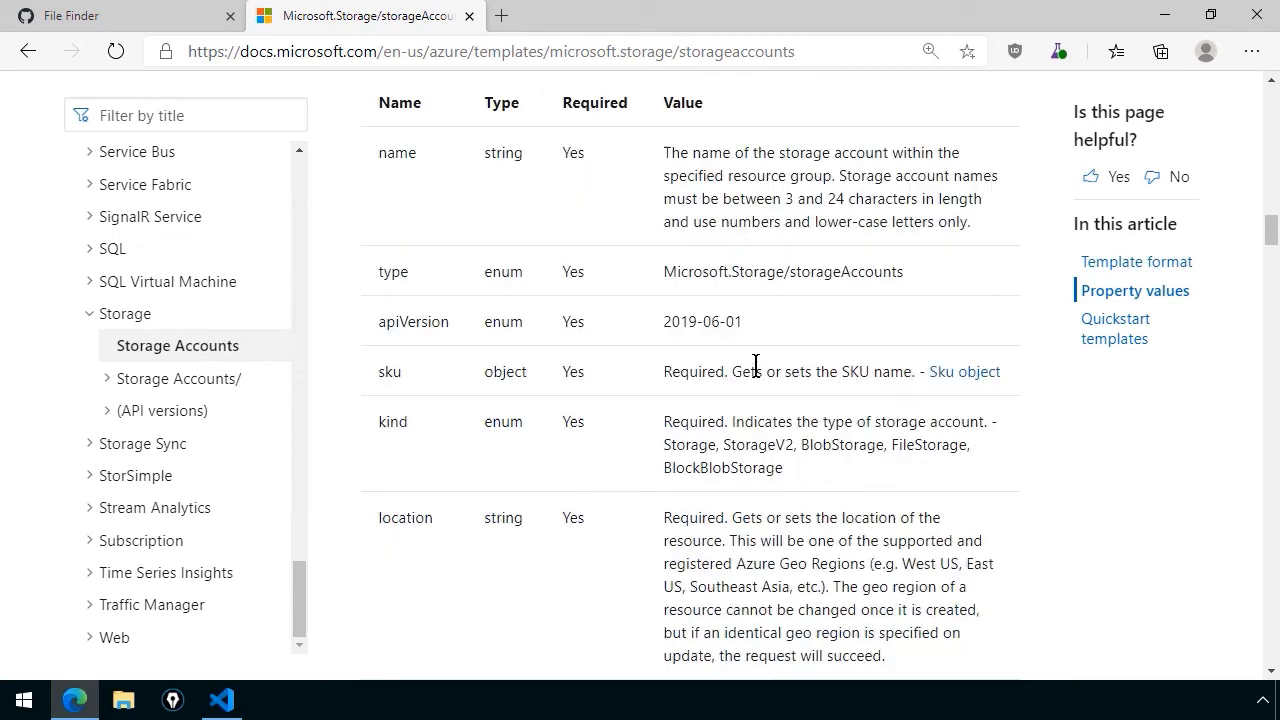
pyautogui.doubleClick(392, 421)
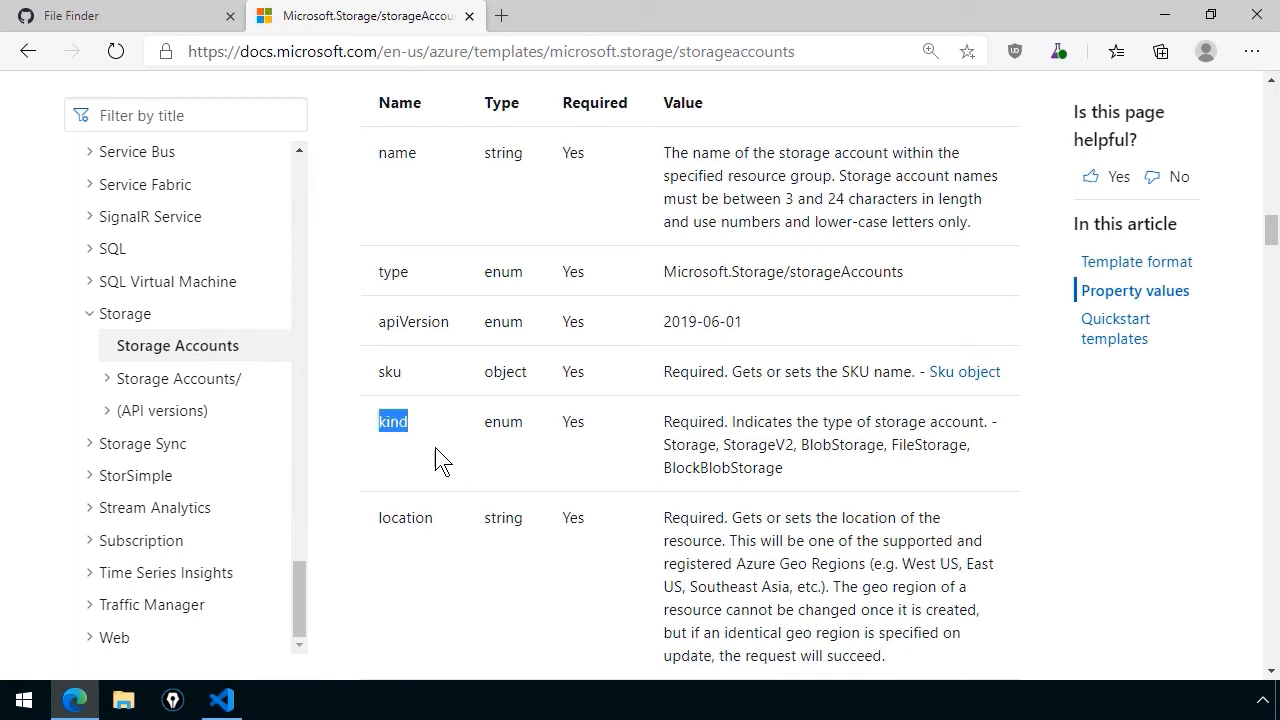
pyautogui.moveTo(693, 444)
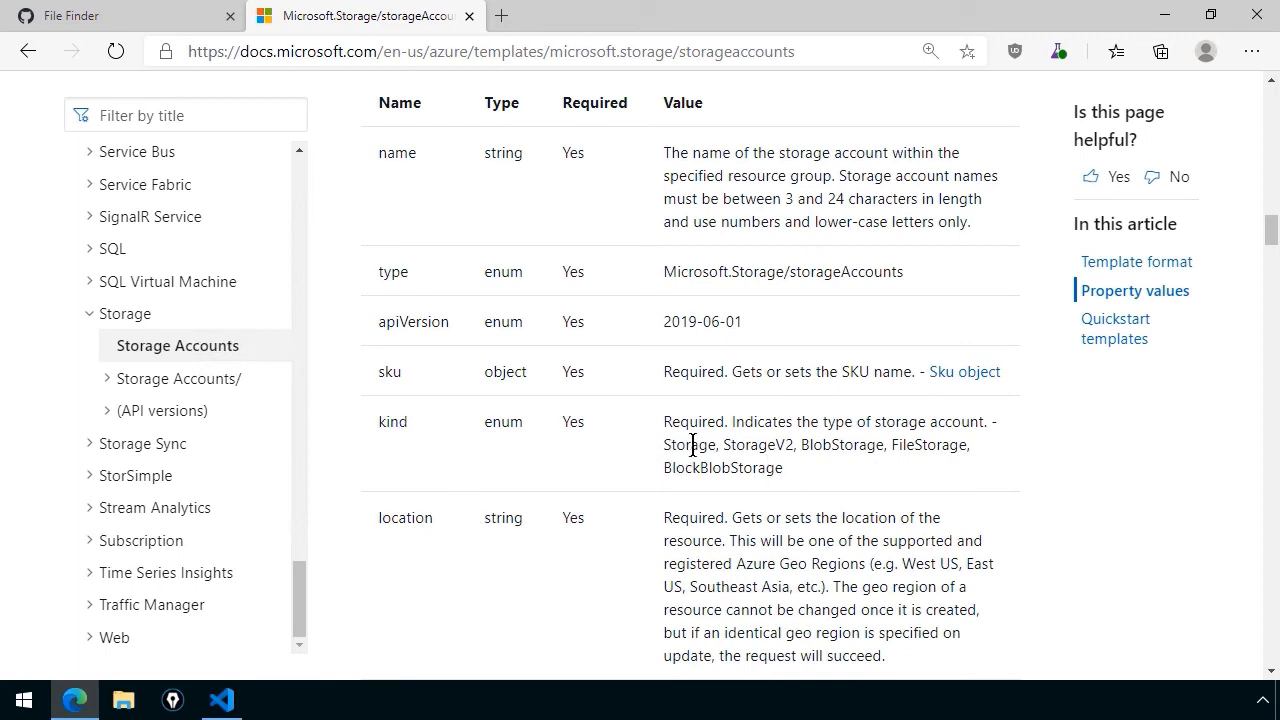
pyautogui.moveTo(851, 443)
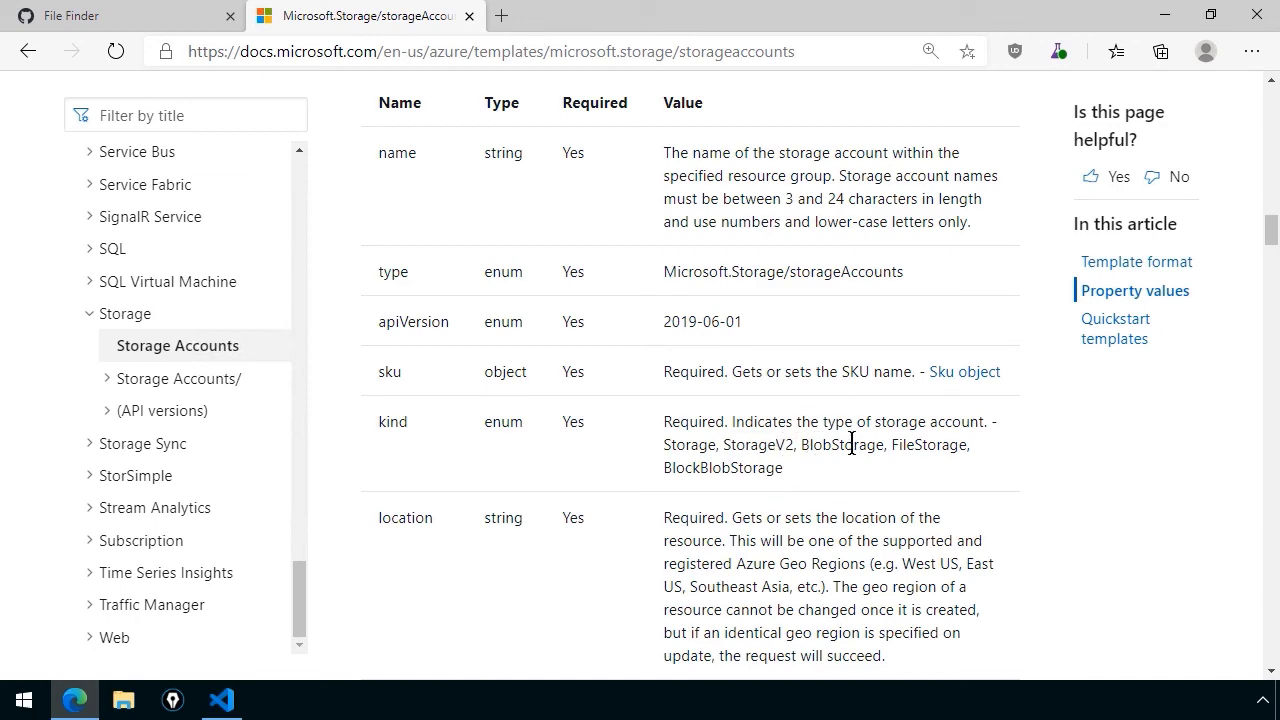
pyautogui.moveTo(830, 483)
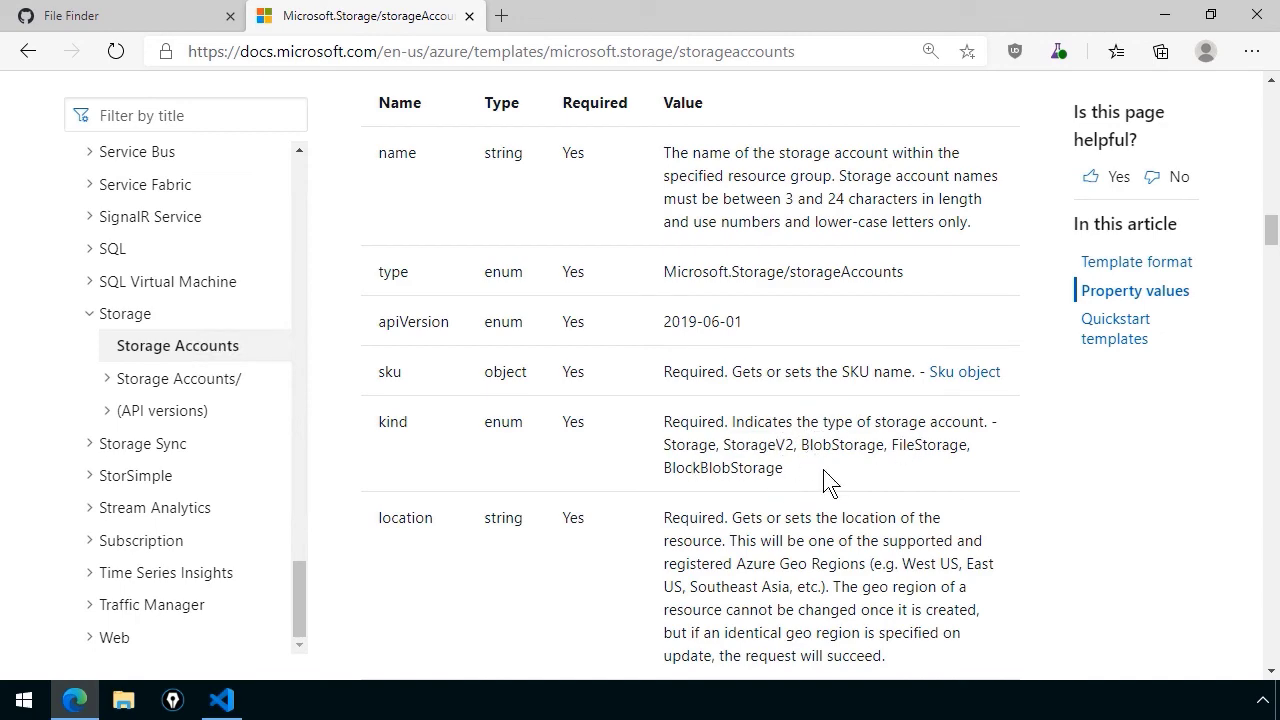
pyautogui.scroll(3)
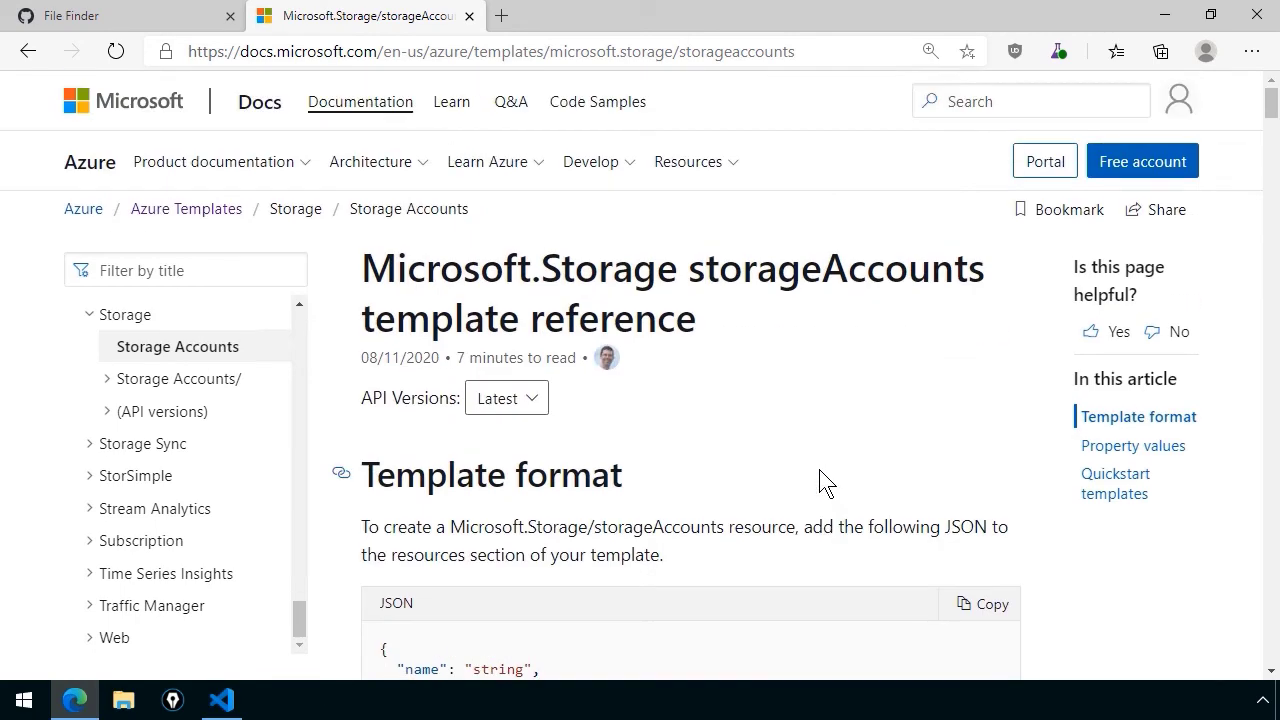
pyautogui.moveTo(1168, 15)
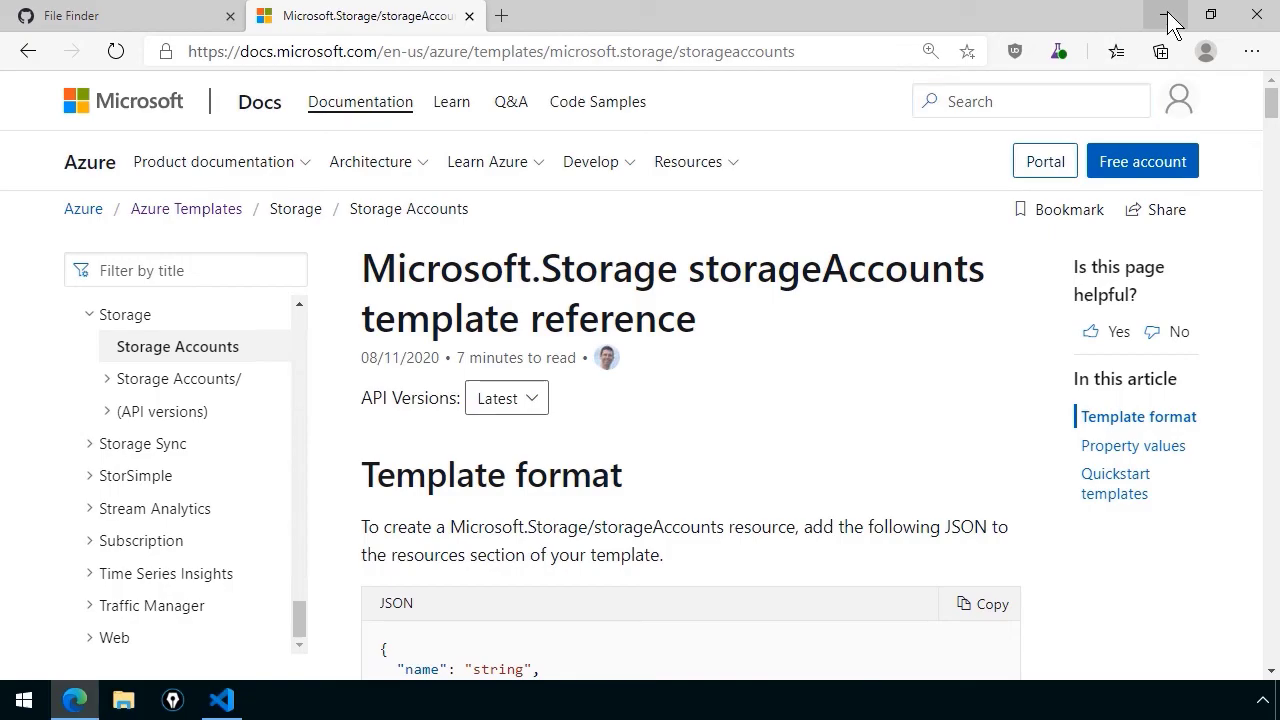
# Change the $schema URL year to 2014 so it uses the 2014-04-01-preview deployment template schema
pyautogui.click(221, 699)
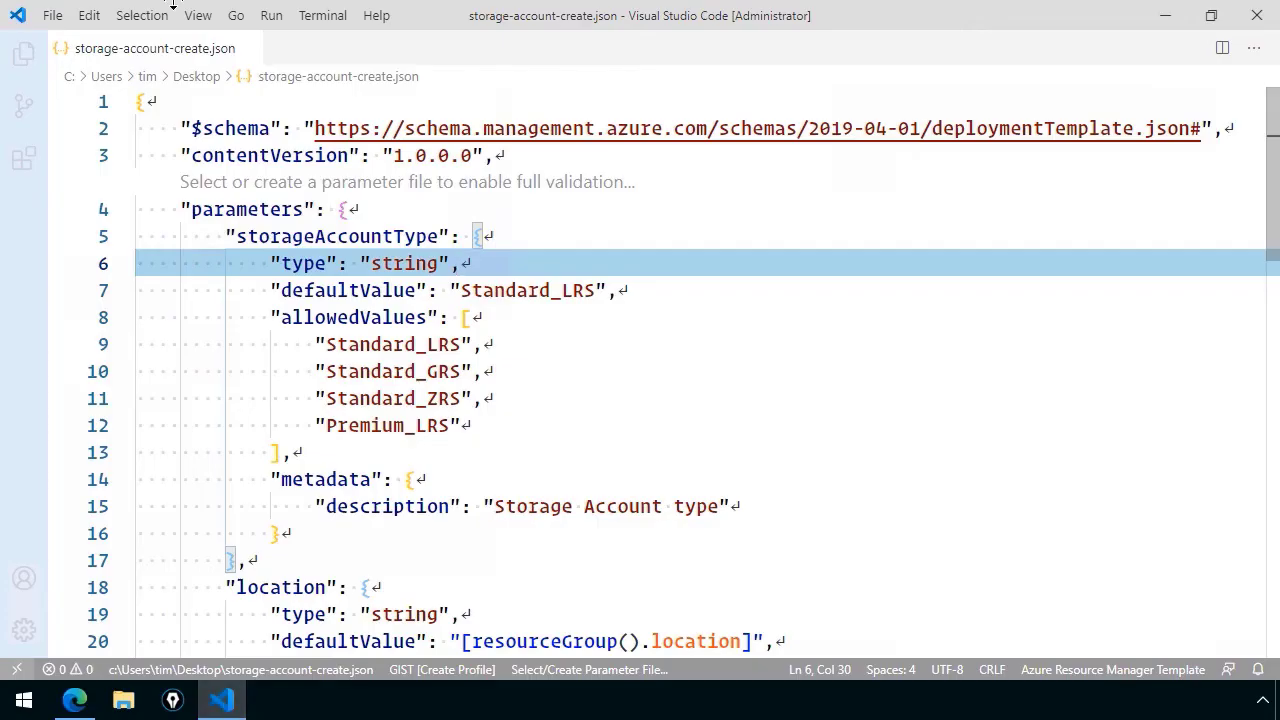
pyautogui.moveTo(341, 47)
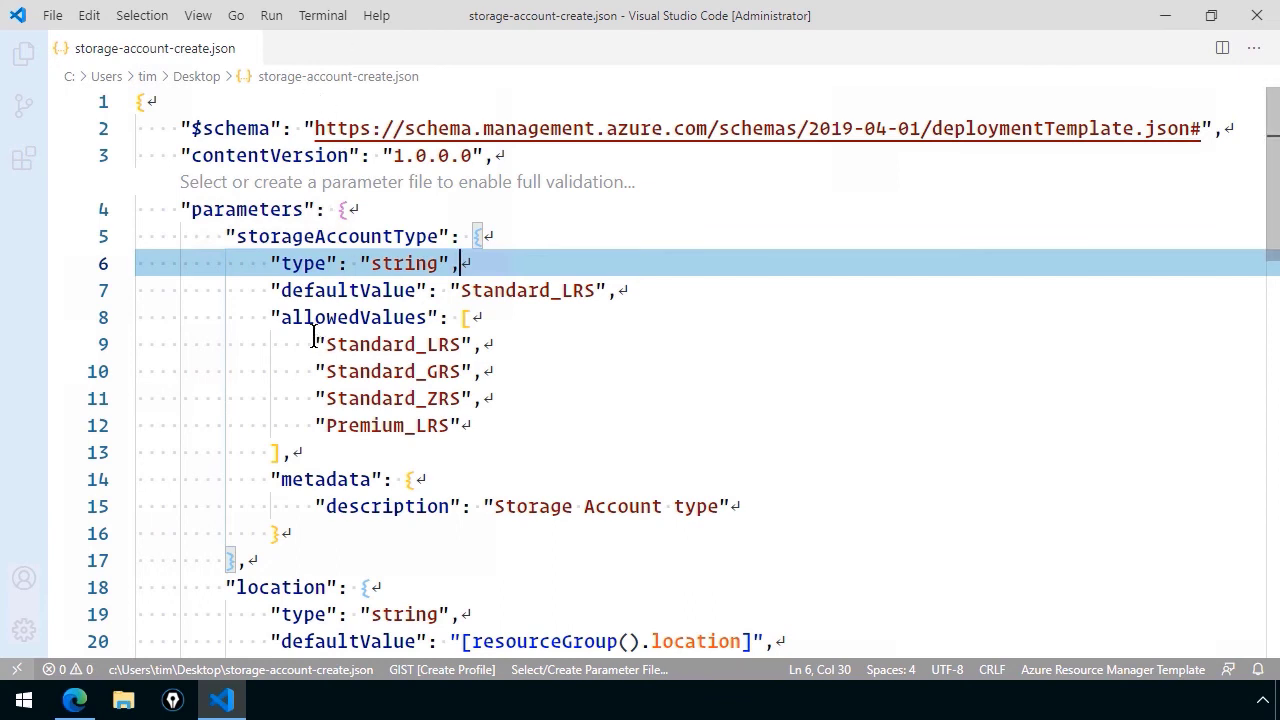
pyautogui.moveTo(820, 135)
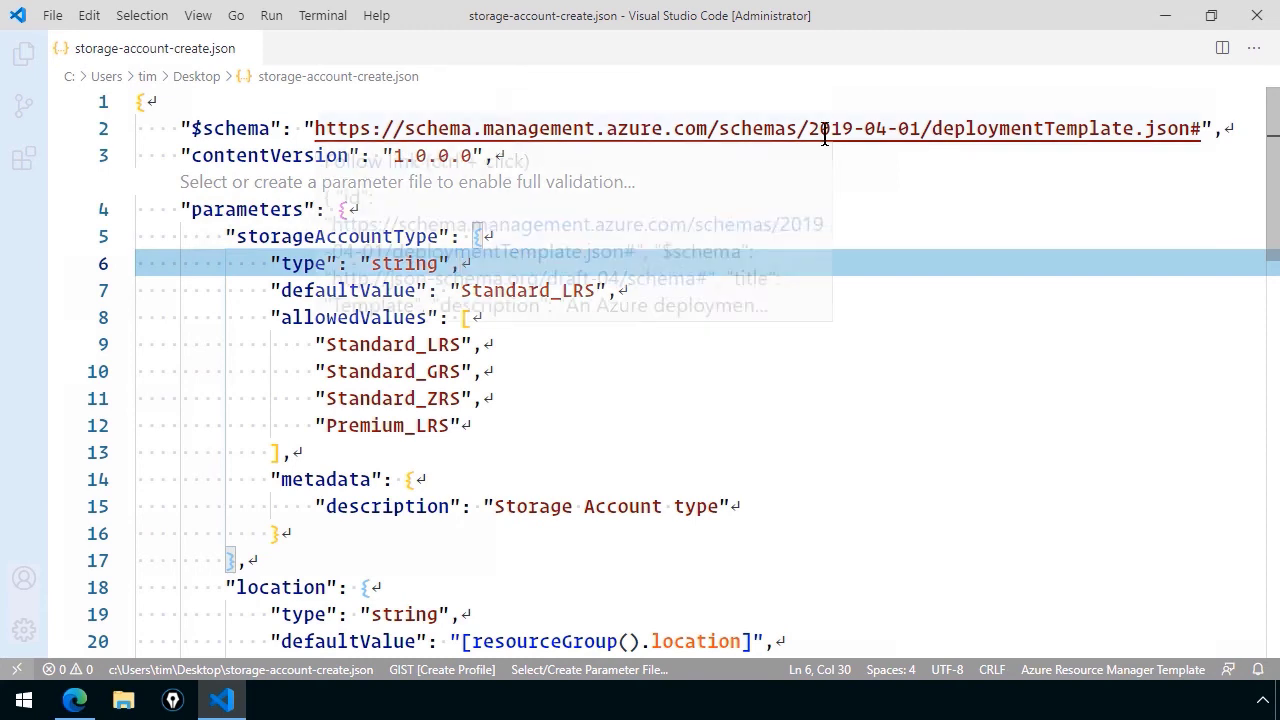
pyautogui.moveTo(820, 128)
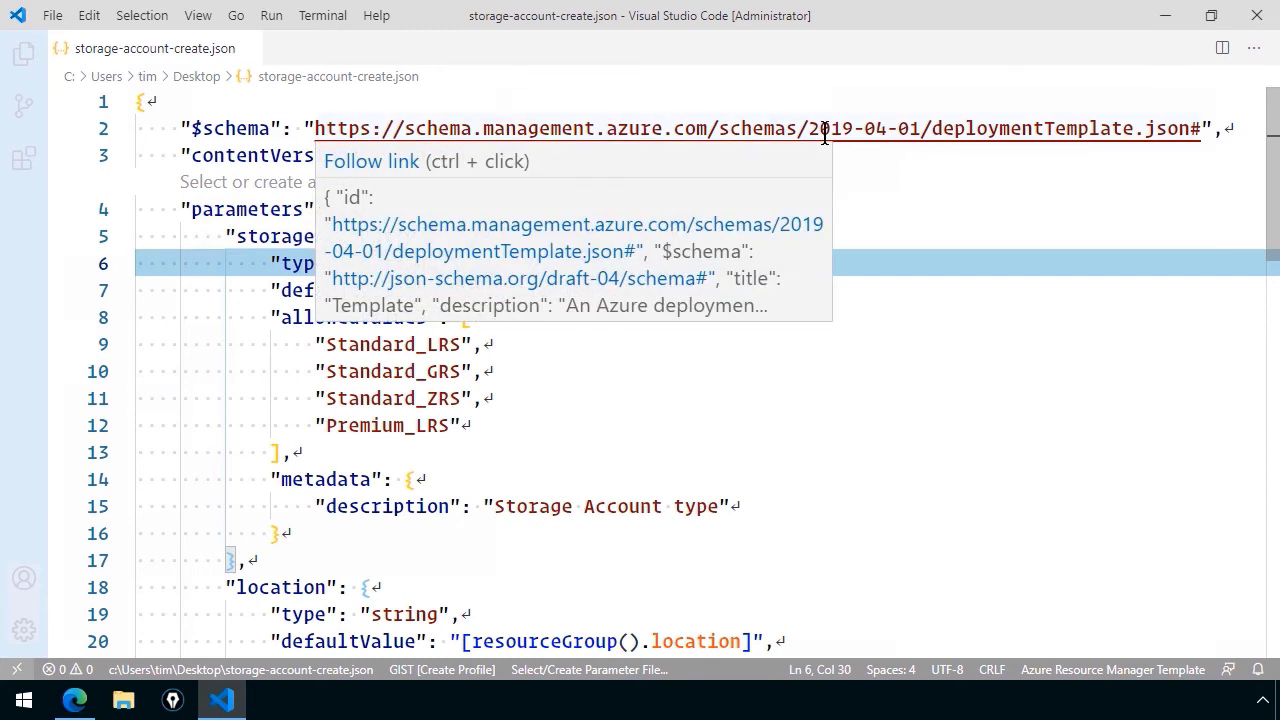
pyautogui.moveTo(656, 486)
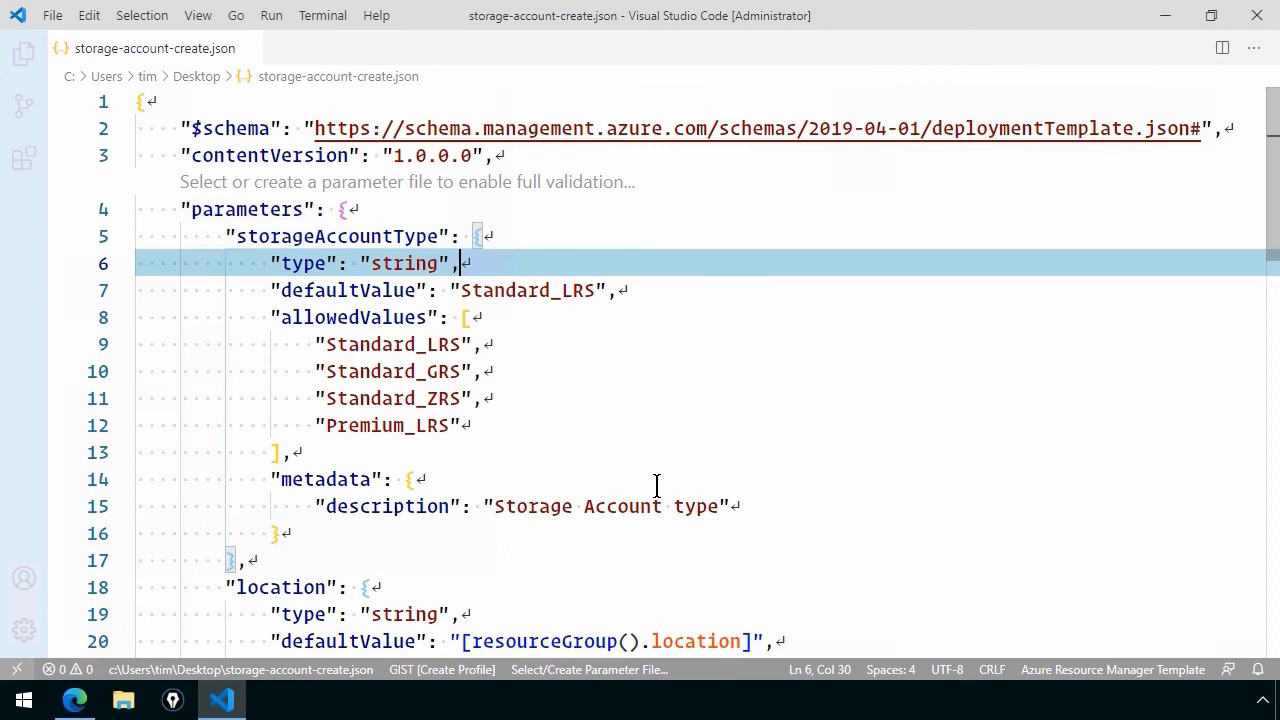
pyautogui.click(845, 128)
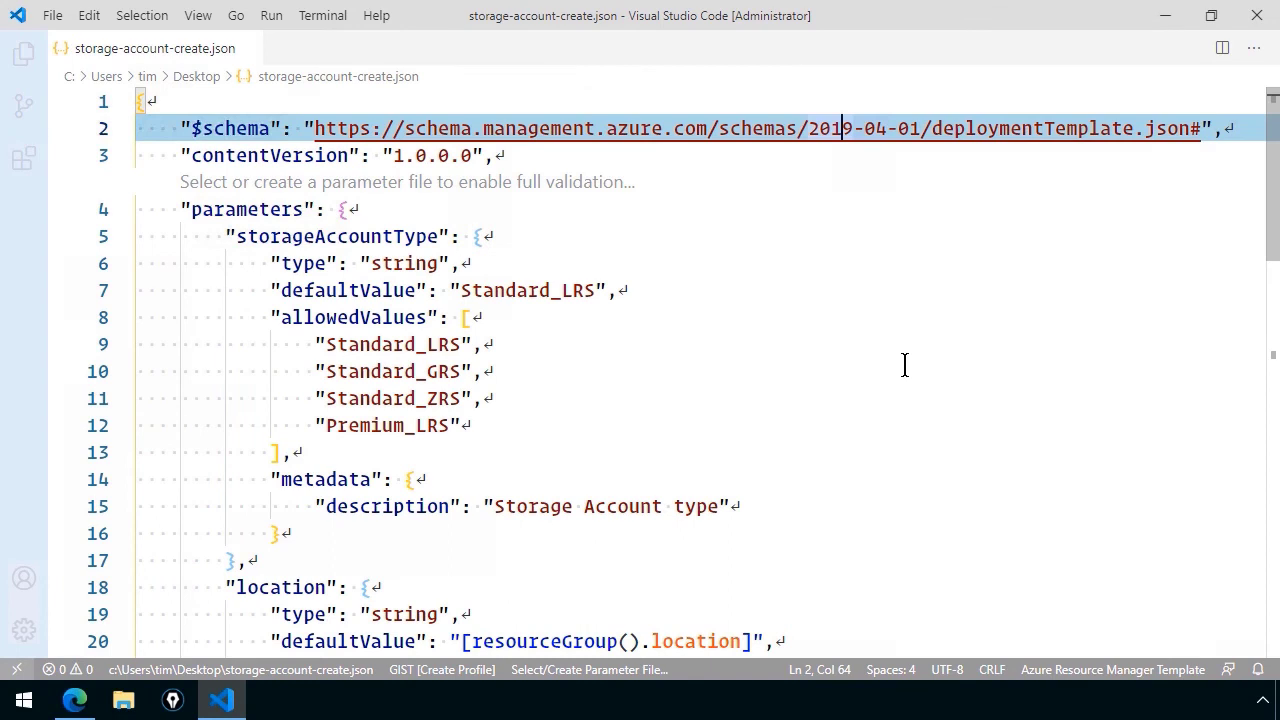
pyautogui.write('2014')
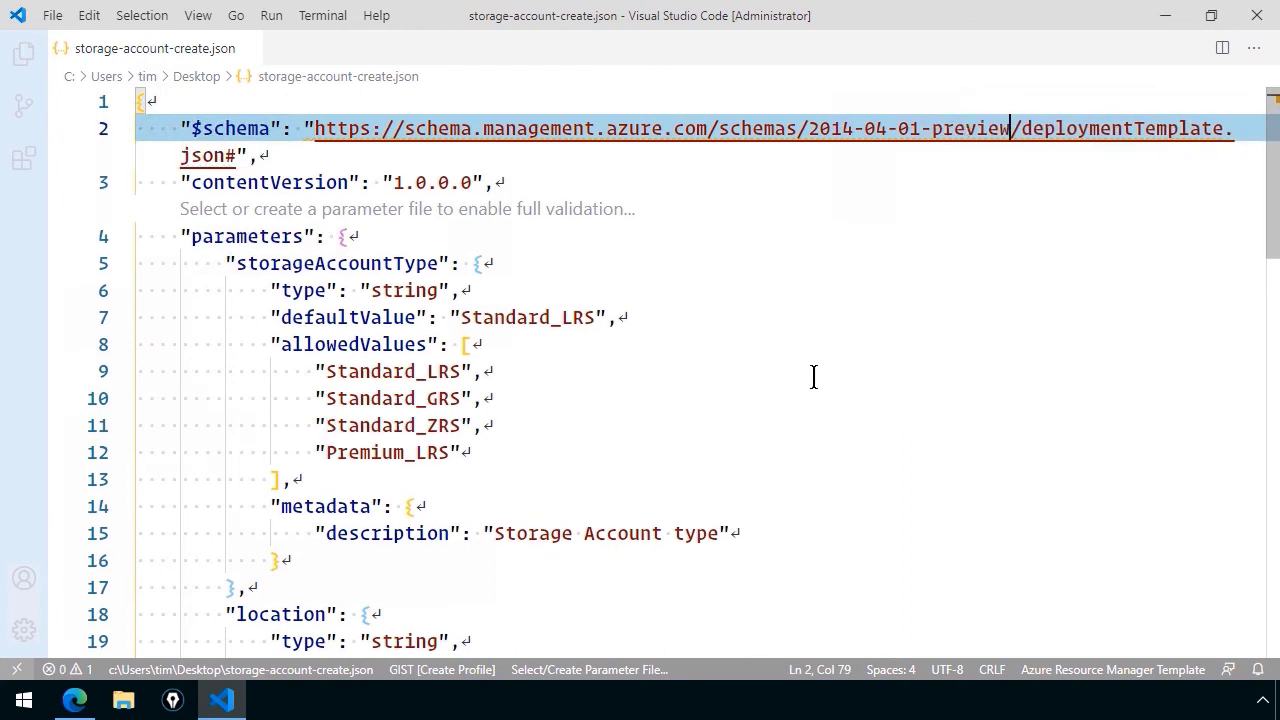
# Move the caret off the edited $schema line onto line 9
pyautogui.click(400, 371)
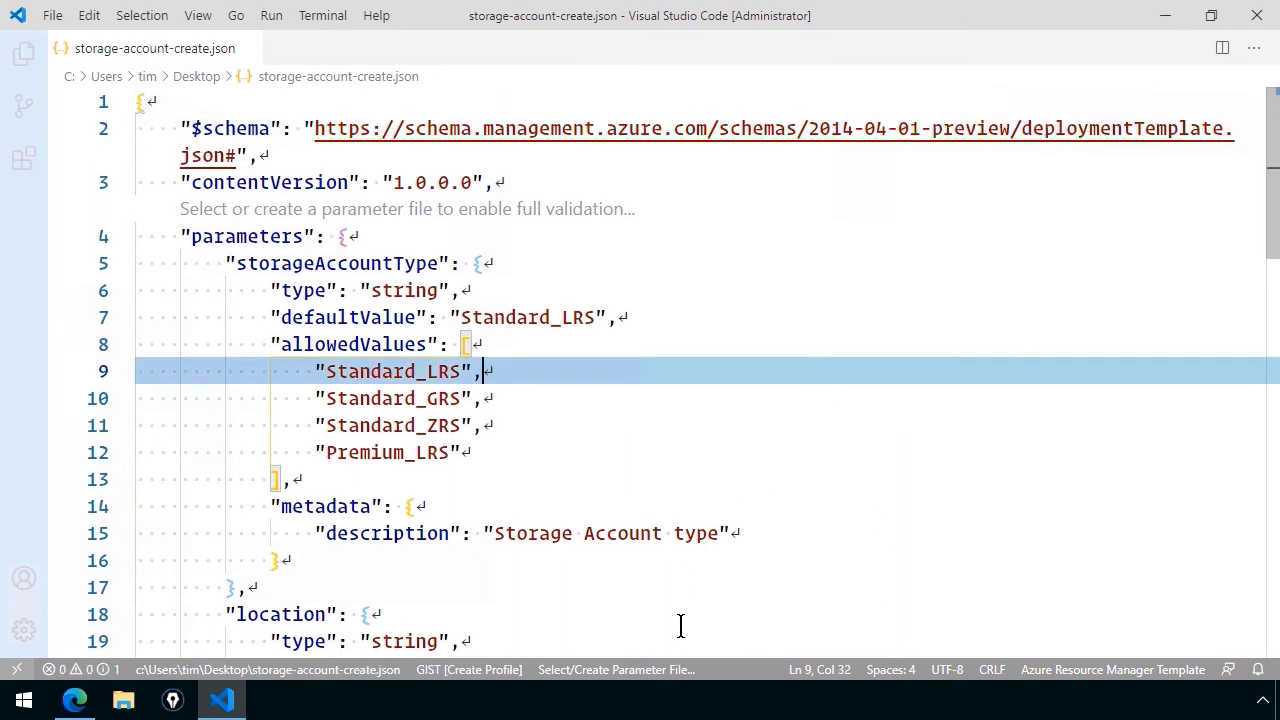
pyautogui.moveTo(729, 646)
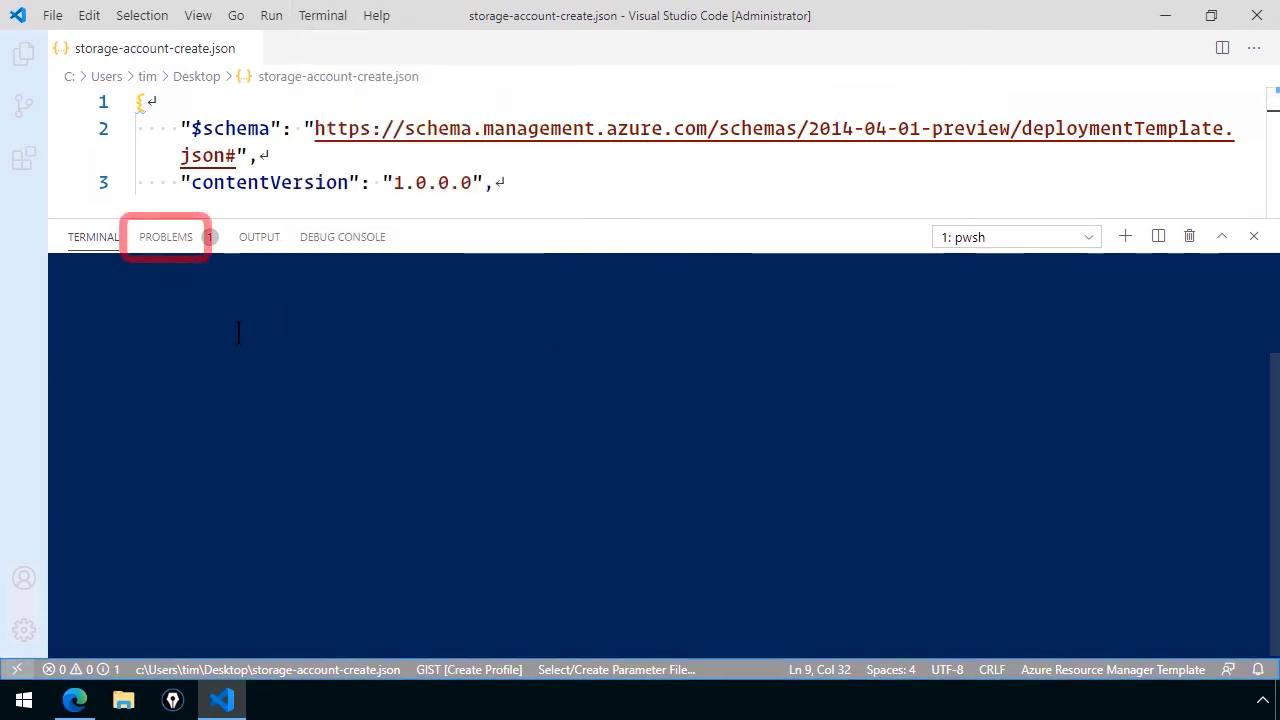
# Show the Problems list and change the storage account kind to invalid 'SuperStorageV2'
pyautogui.click(166, 237)
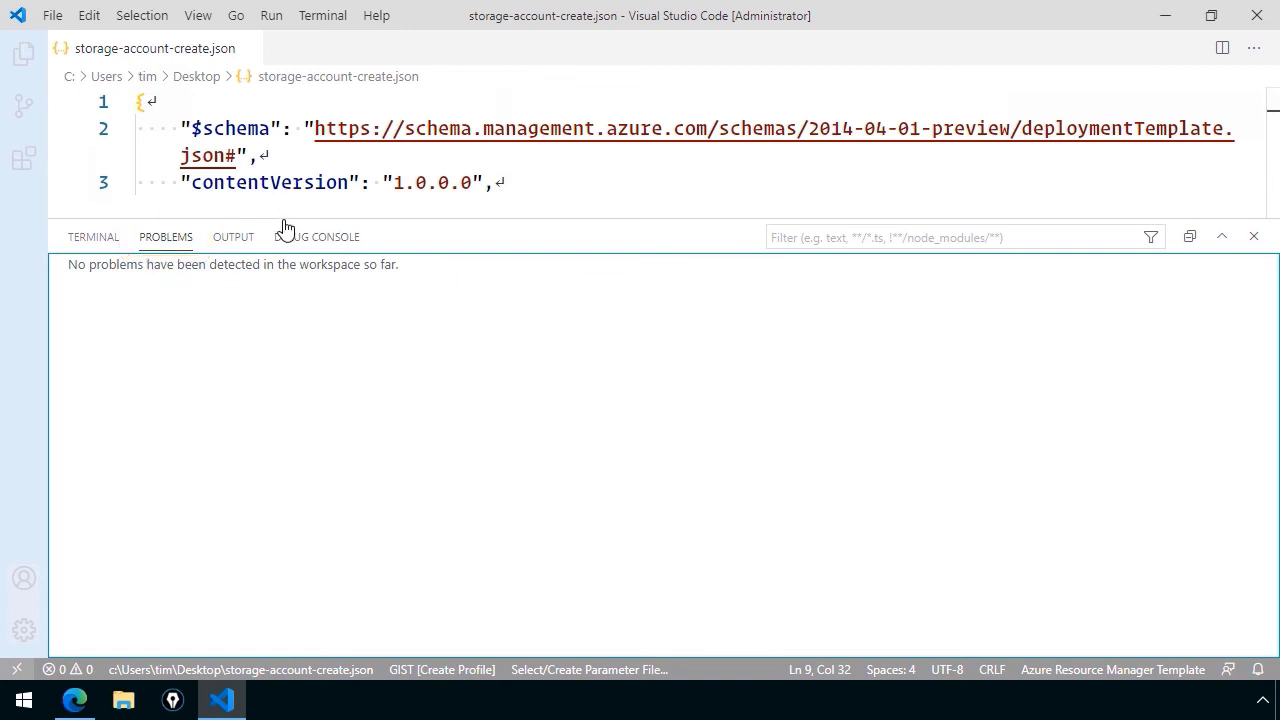
pyautogui.scroll(-3)
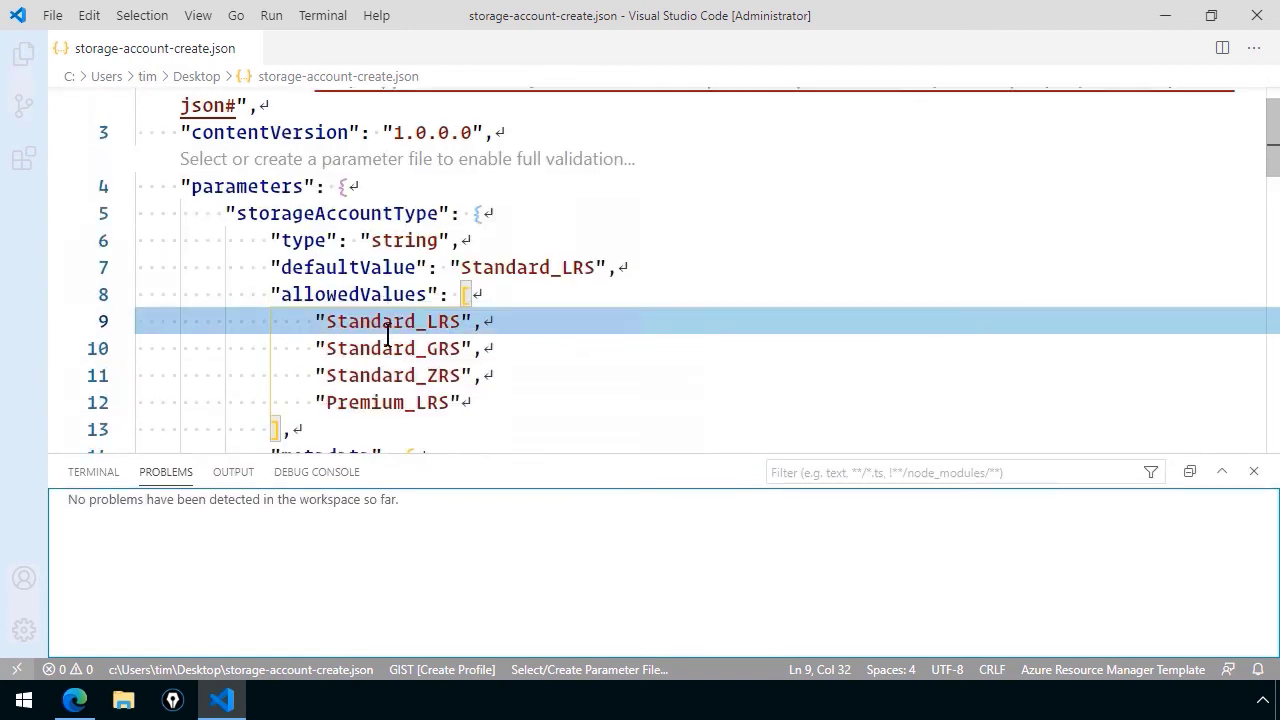
pyautogui.scroll(-3)
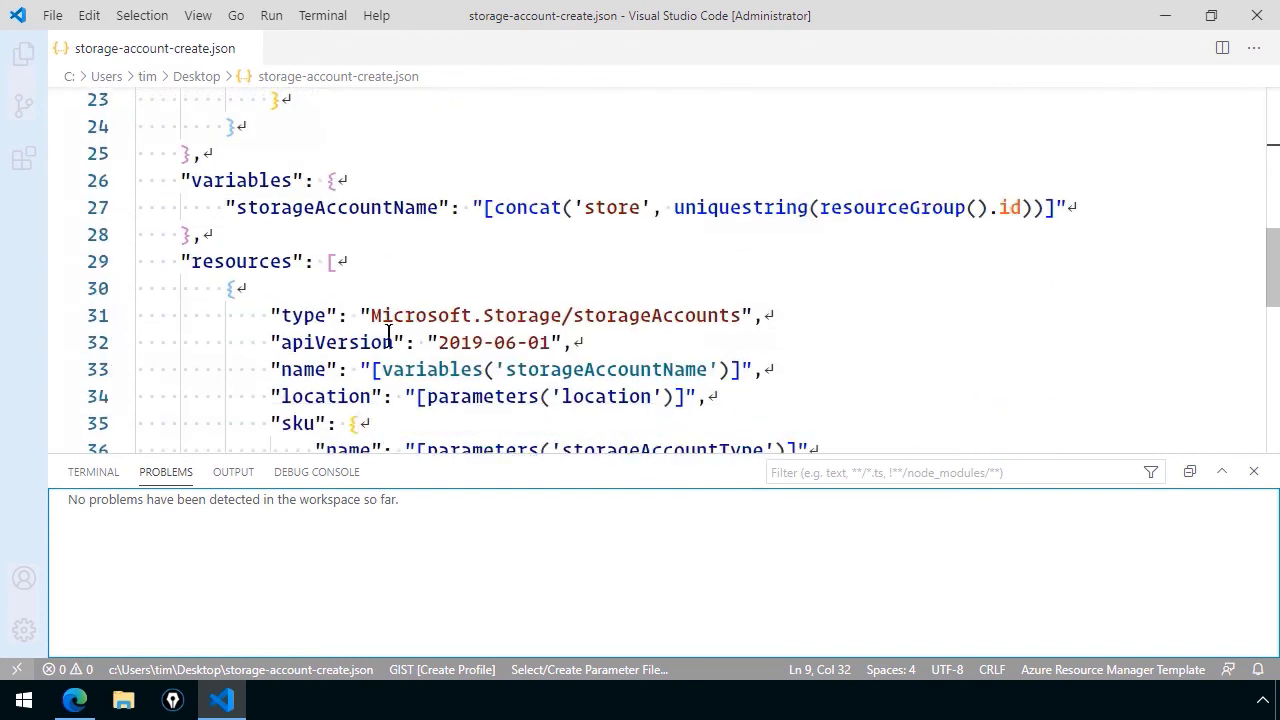
pyautogui.scroll(-3)
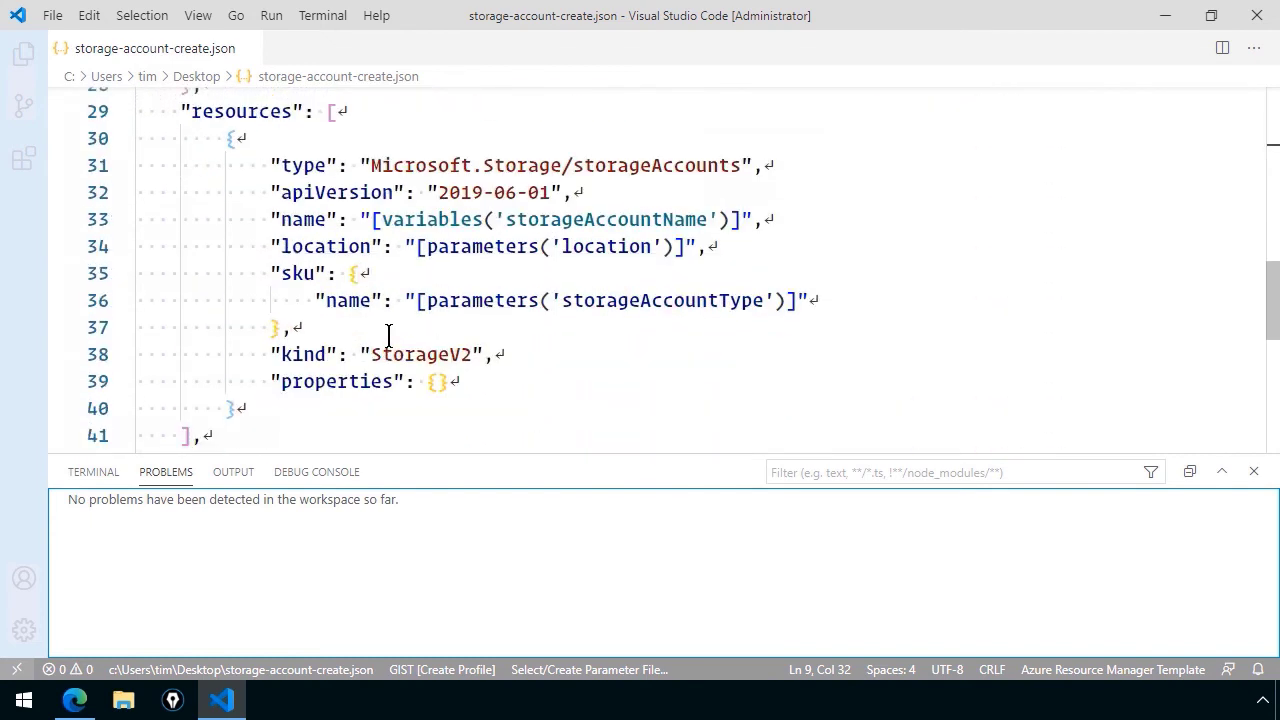
pyautogui.click(400, 354)
pyautogui.write('S')
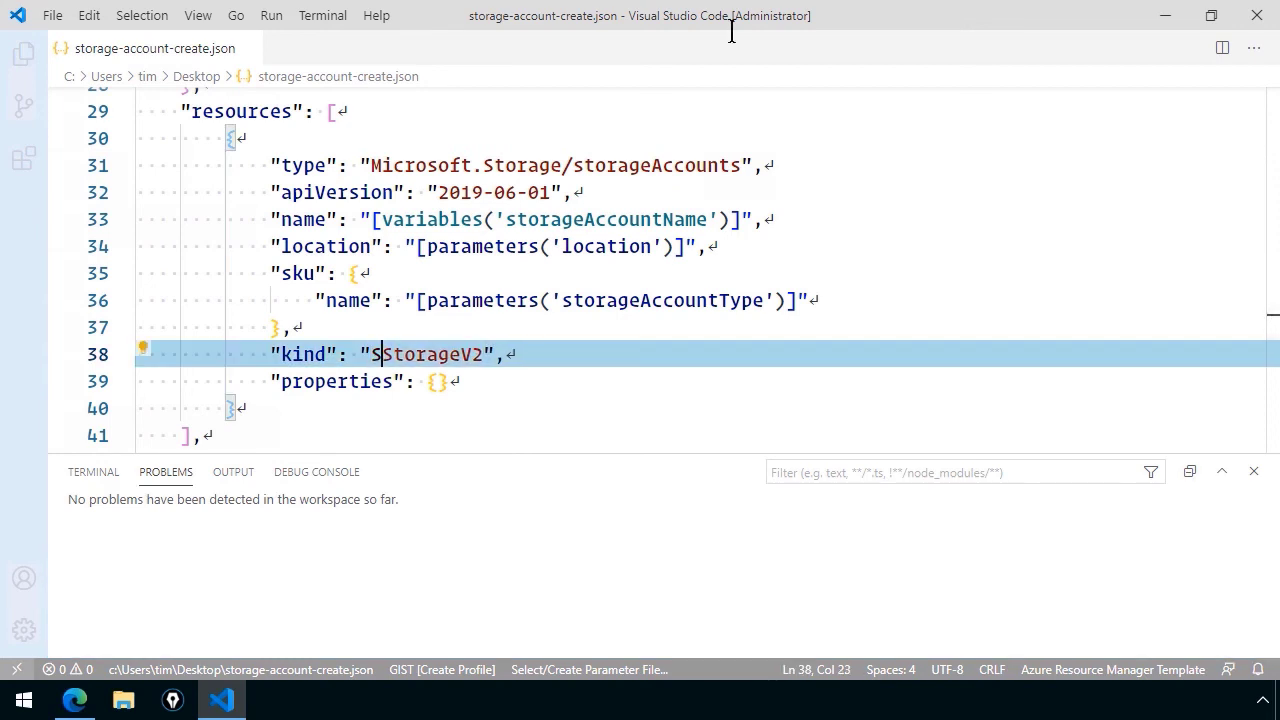
pyautogui.write('uper')
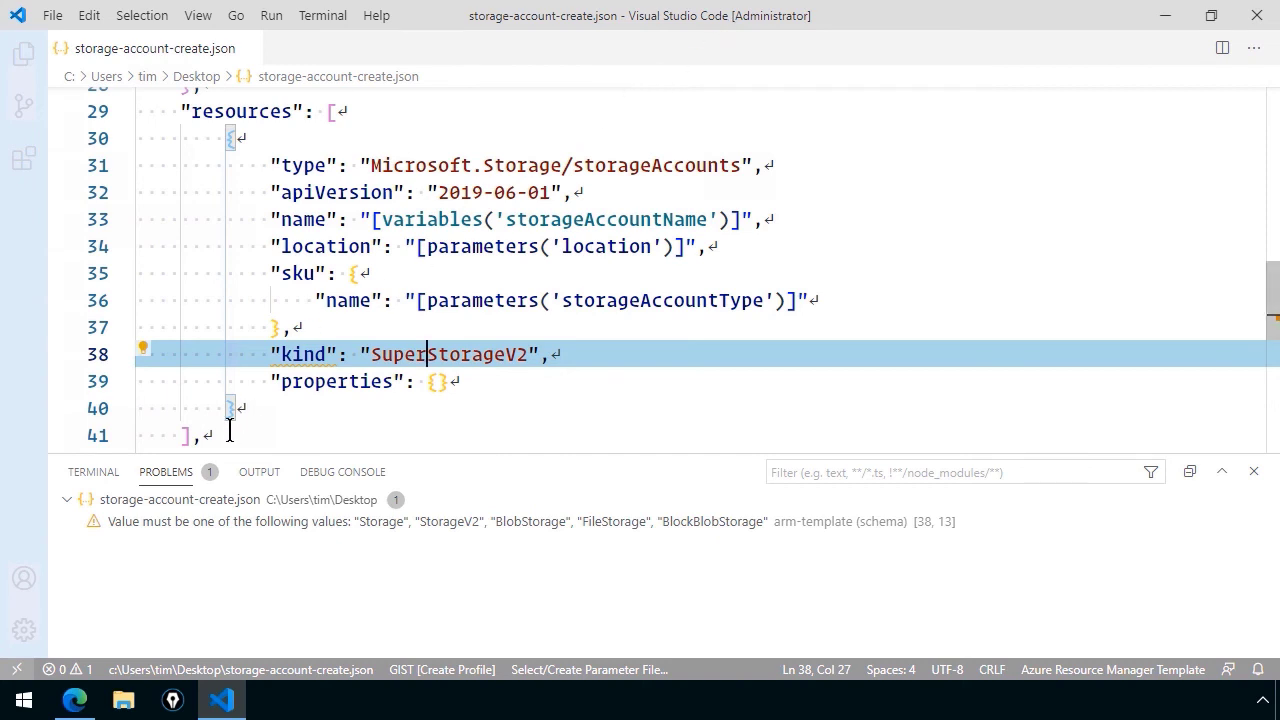
pyautogui.moveTo(228, 521)
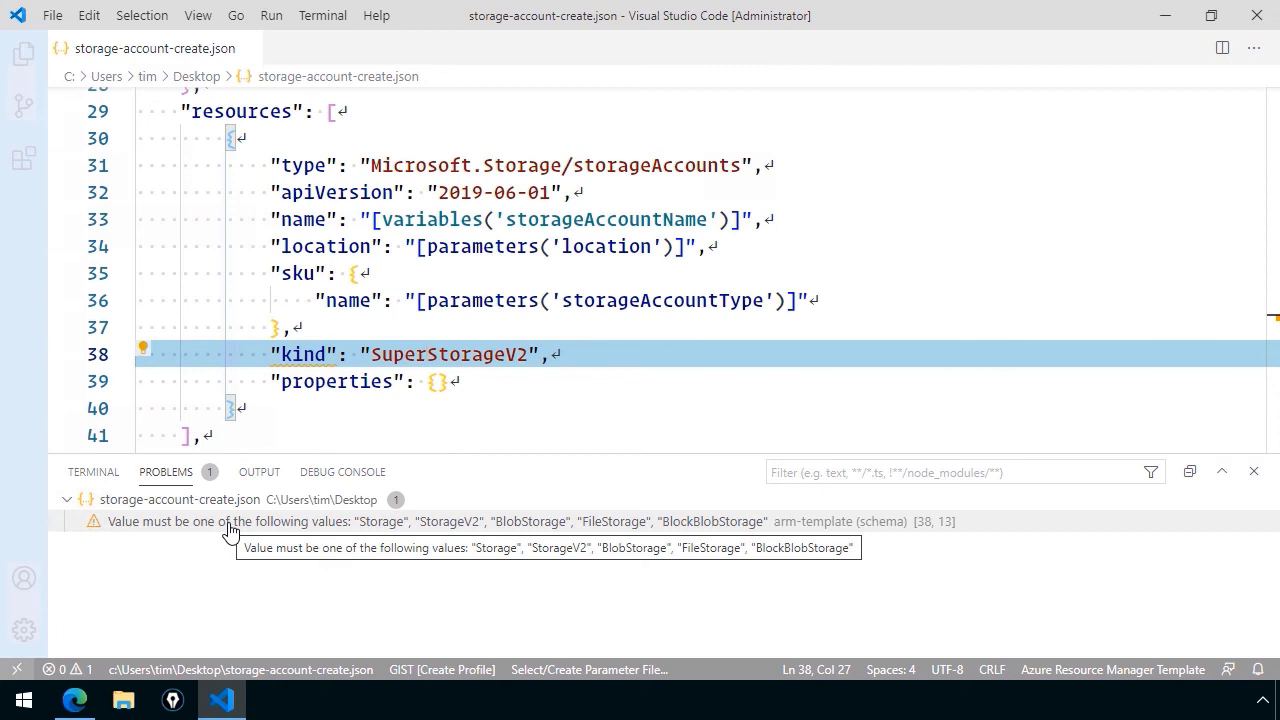
# Save the untitled file to the Desktop as template.json and open it
pyautogui.click(88, 15)
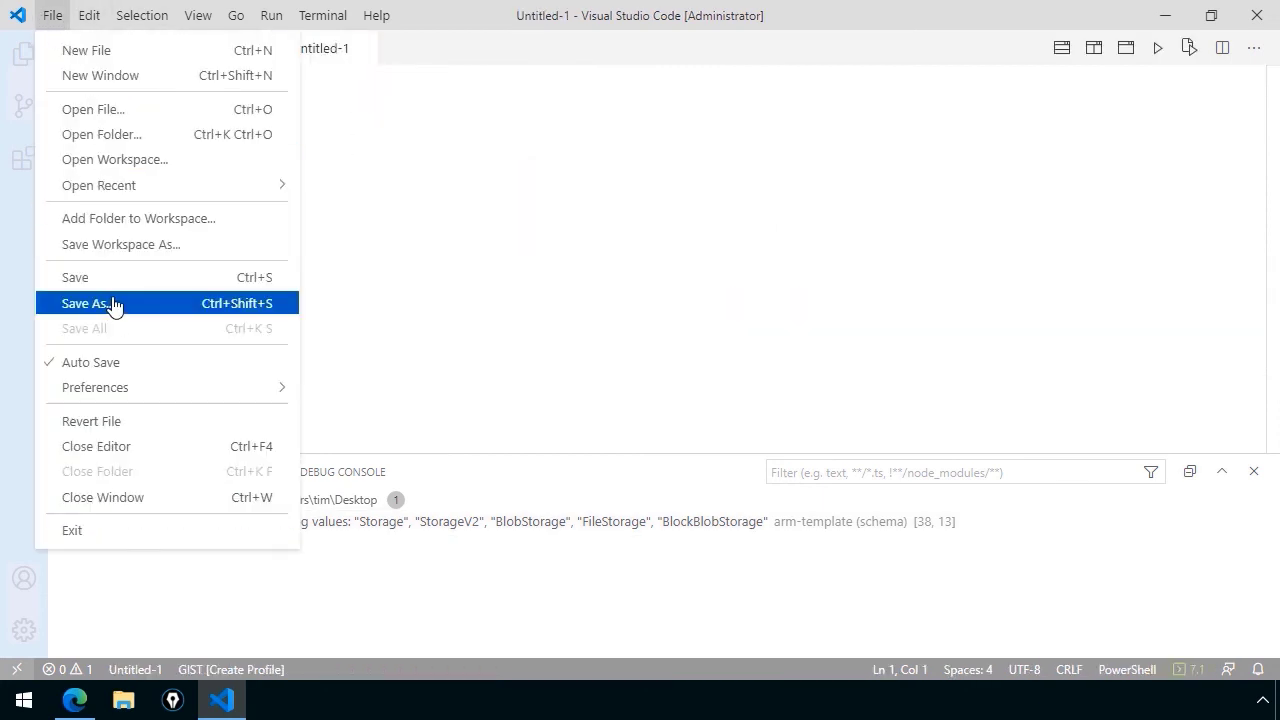
pyautogui.click(88, 303)
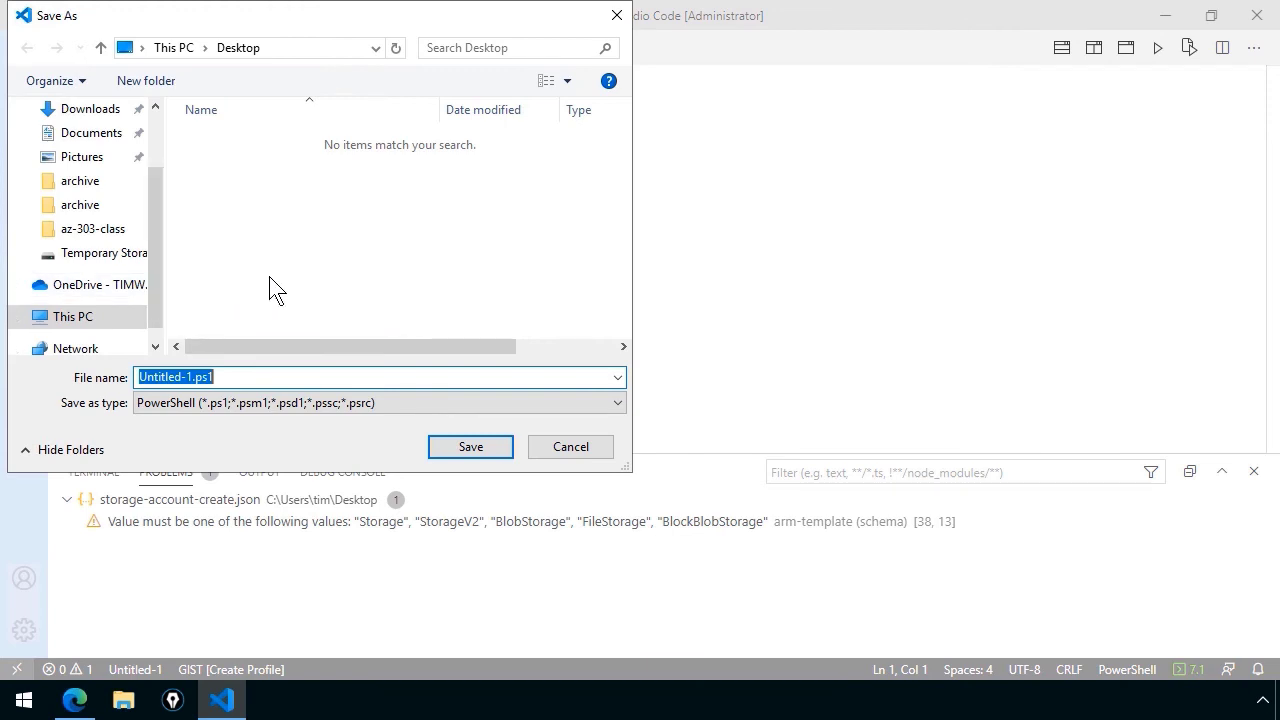
pyautogui.write('template.')
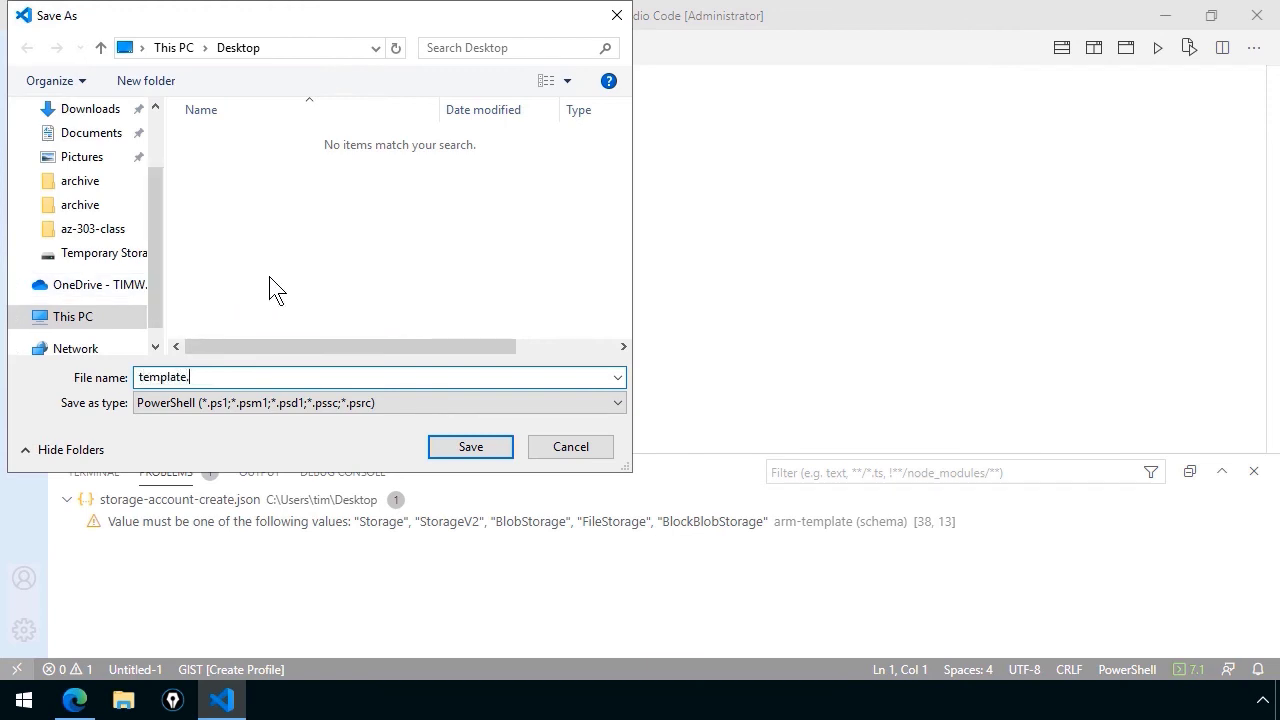
pyautogui.click(470, 446)
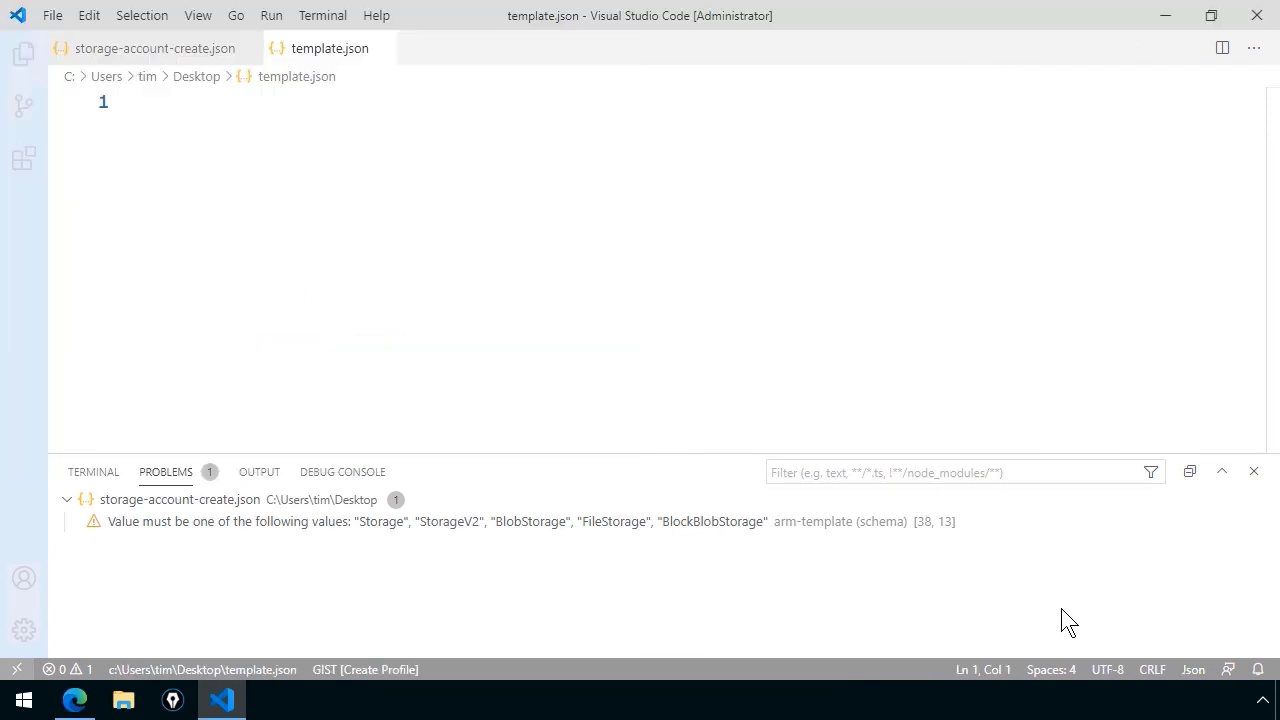
pyautogui.moveTo(268, 100)
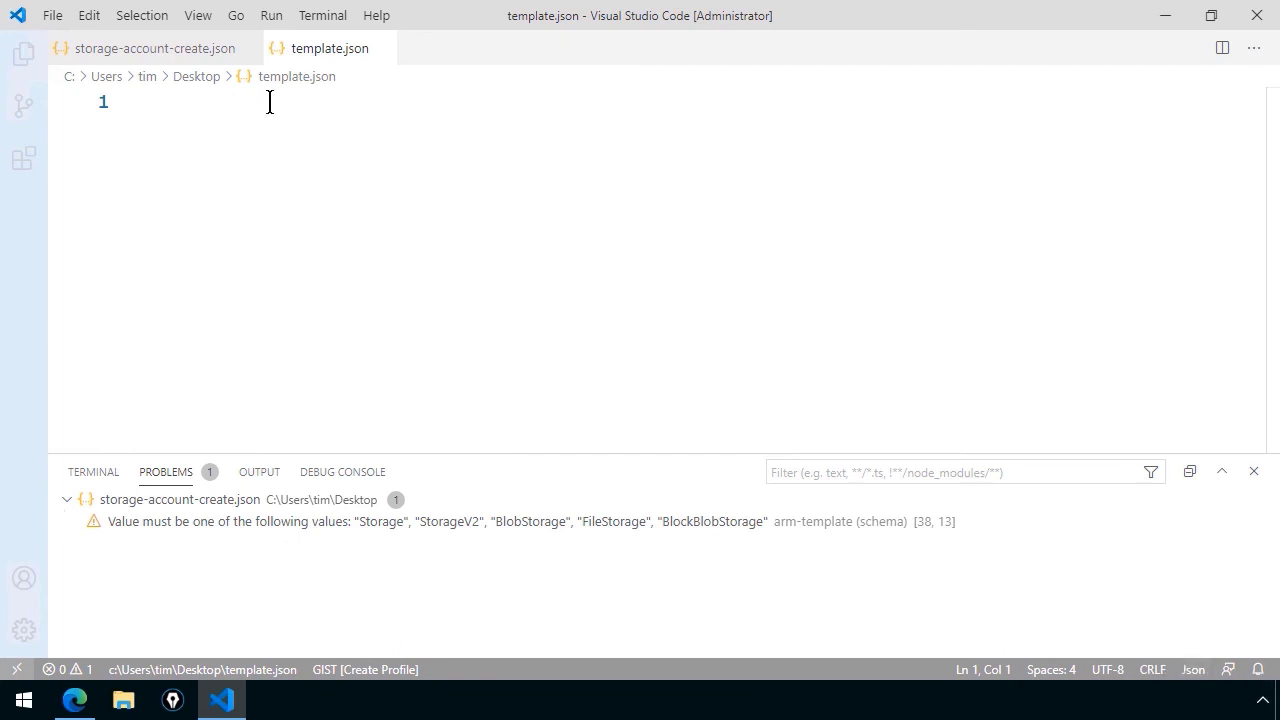
# Insert the 'arm' skeleton snippet on the 2014-04-01-preview schema and inspect the flagged functions property
pyautogui.write('arm')
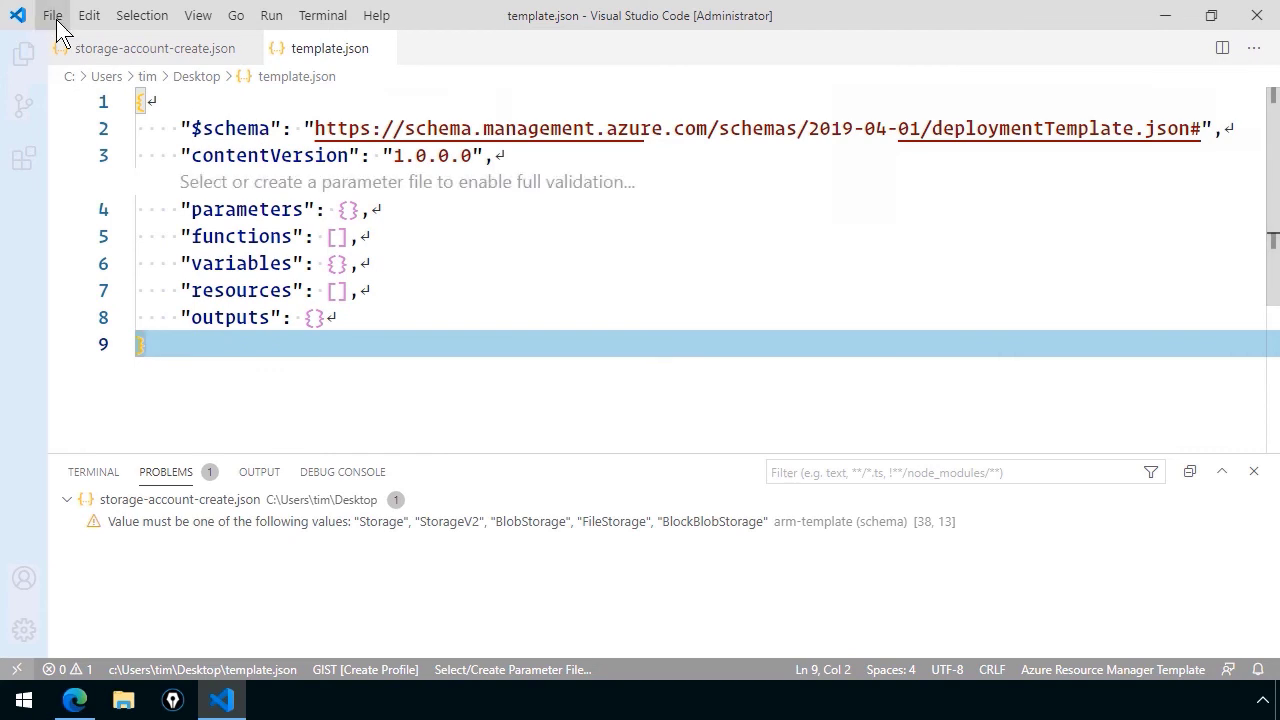
pyautogui.moveTo(874, 575)
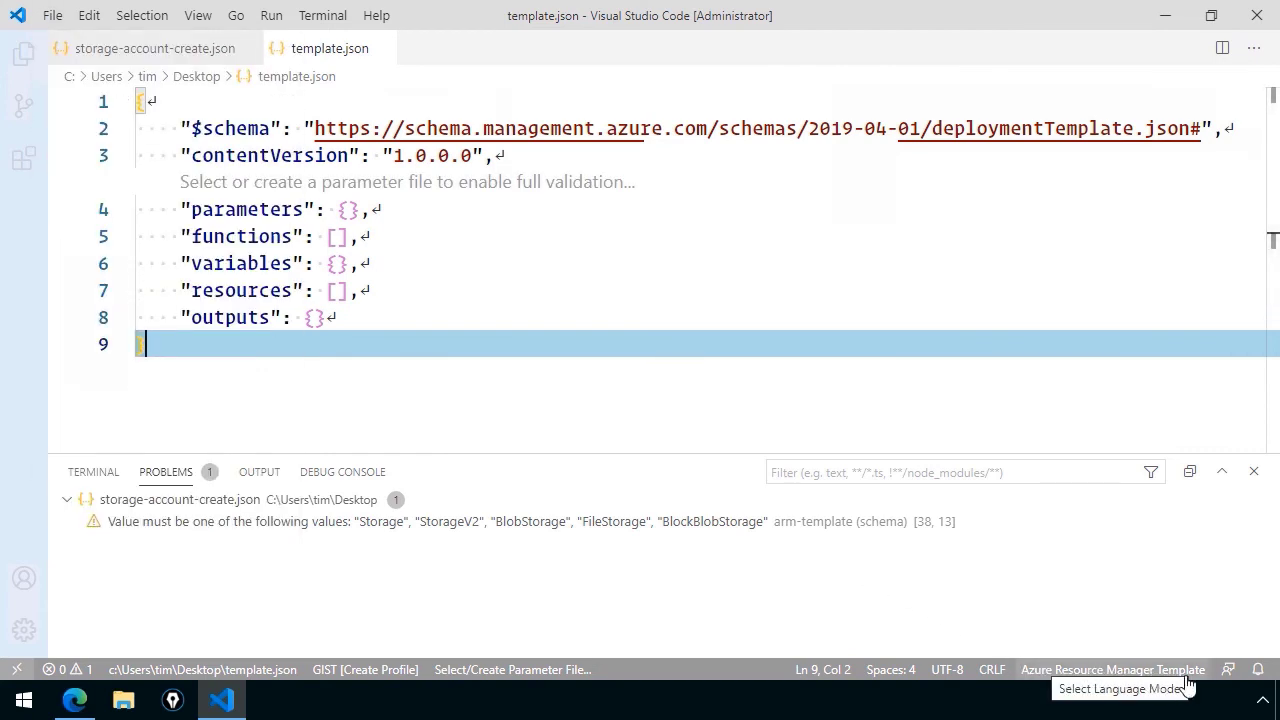
pyautogui.click(358, 263)
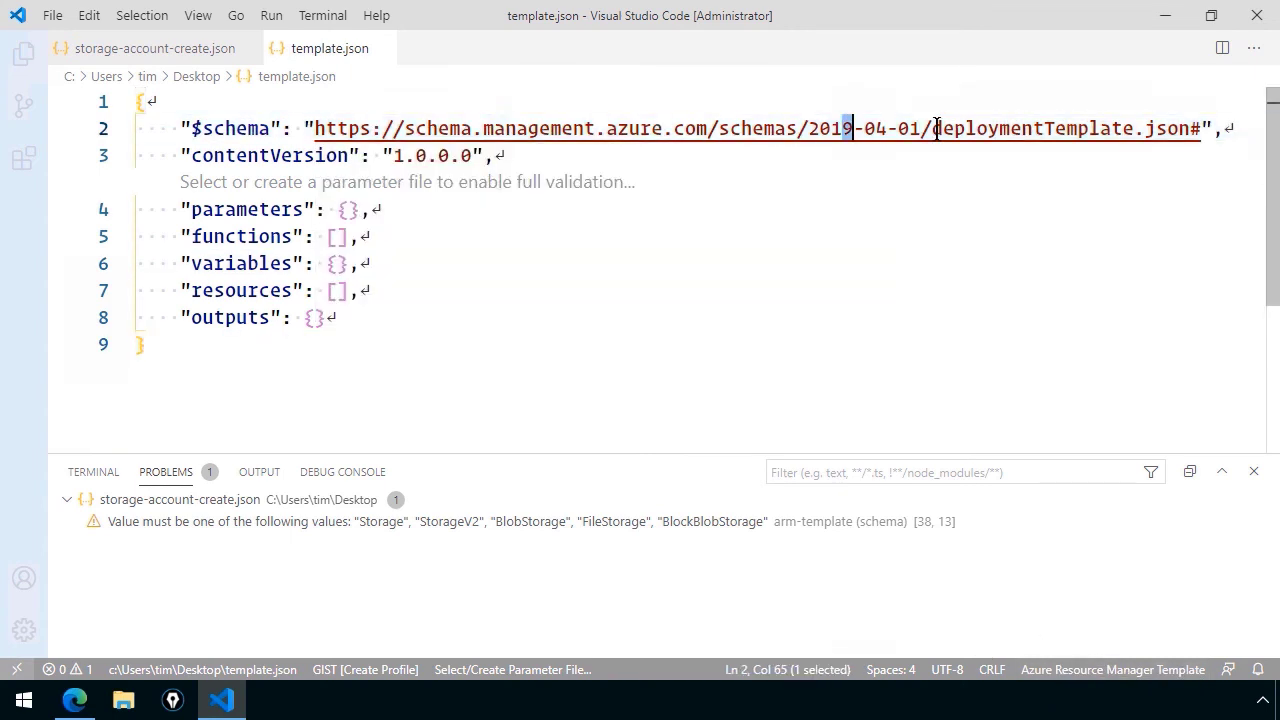
pyautogui.write('2014')
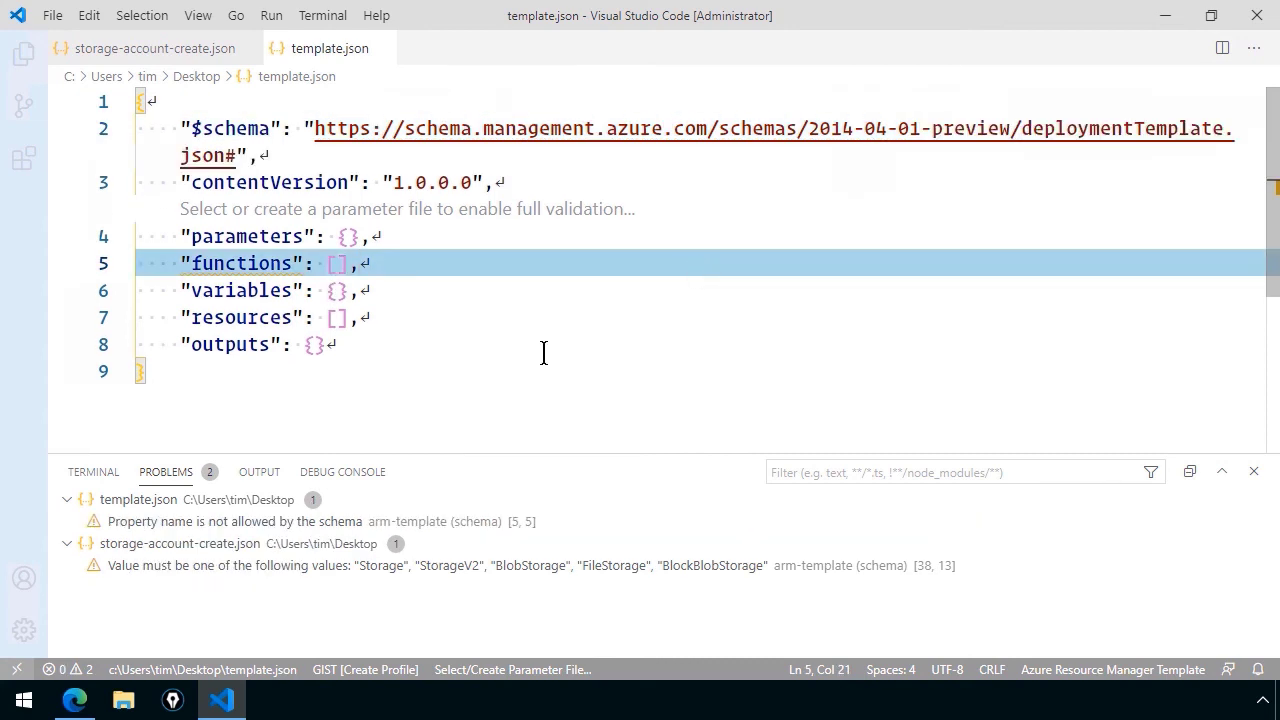
pyautogui.click(236, 521)
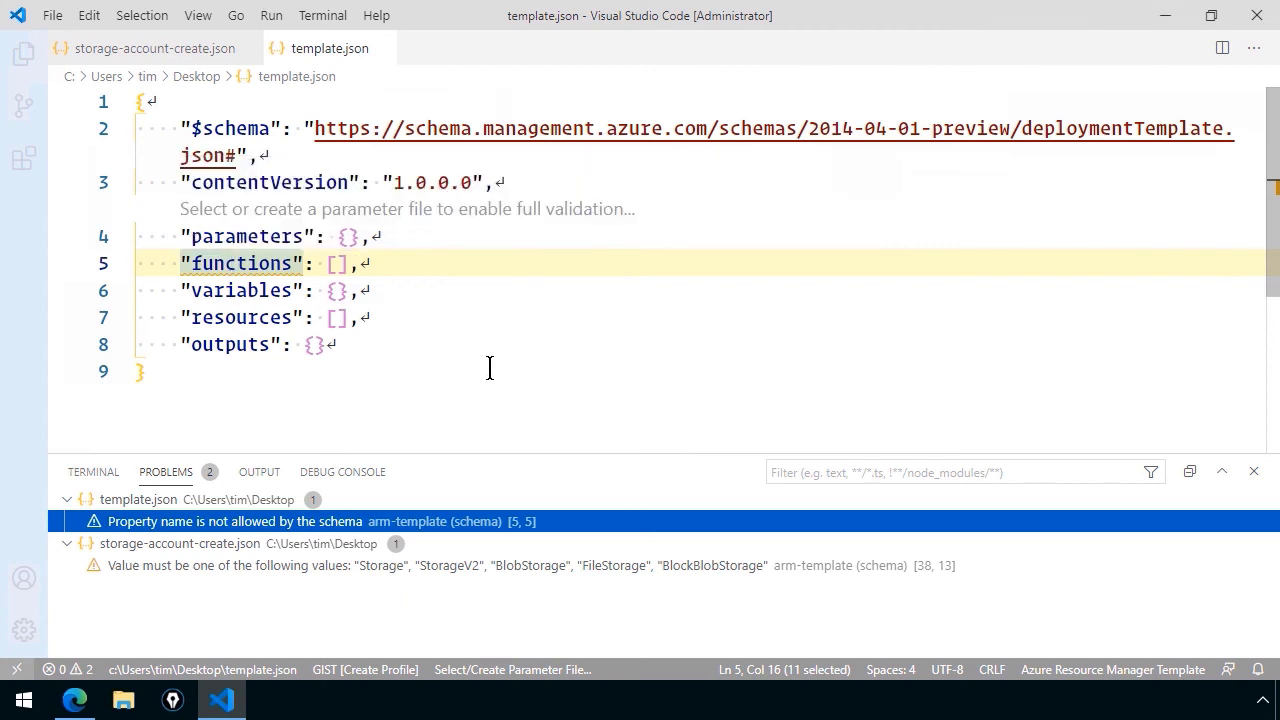
pyautogui.moveTo(825, 140)
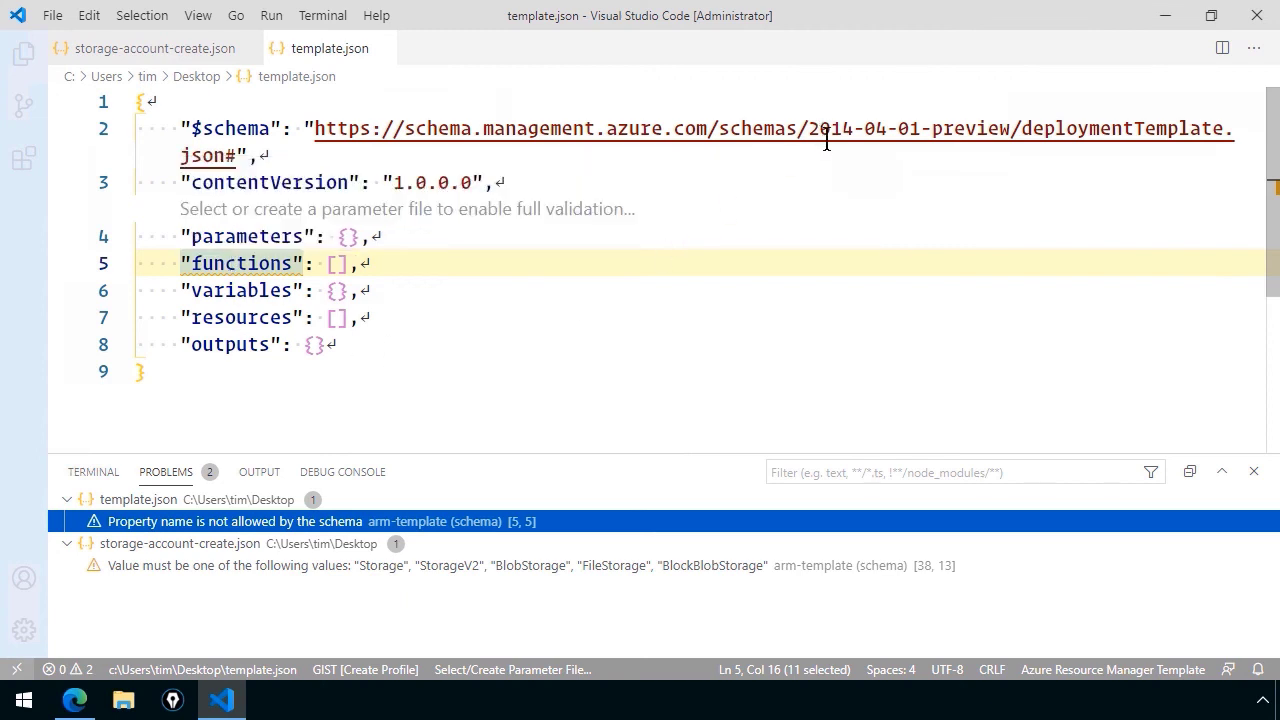
pyautogui.moveTo(779, 311)
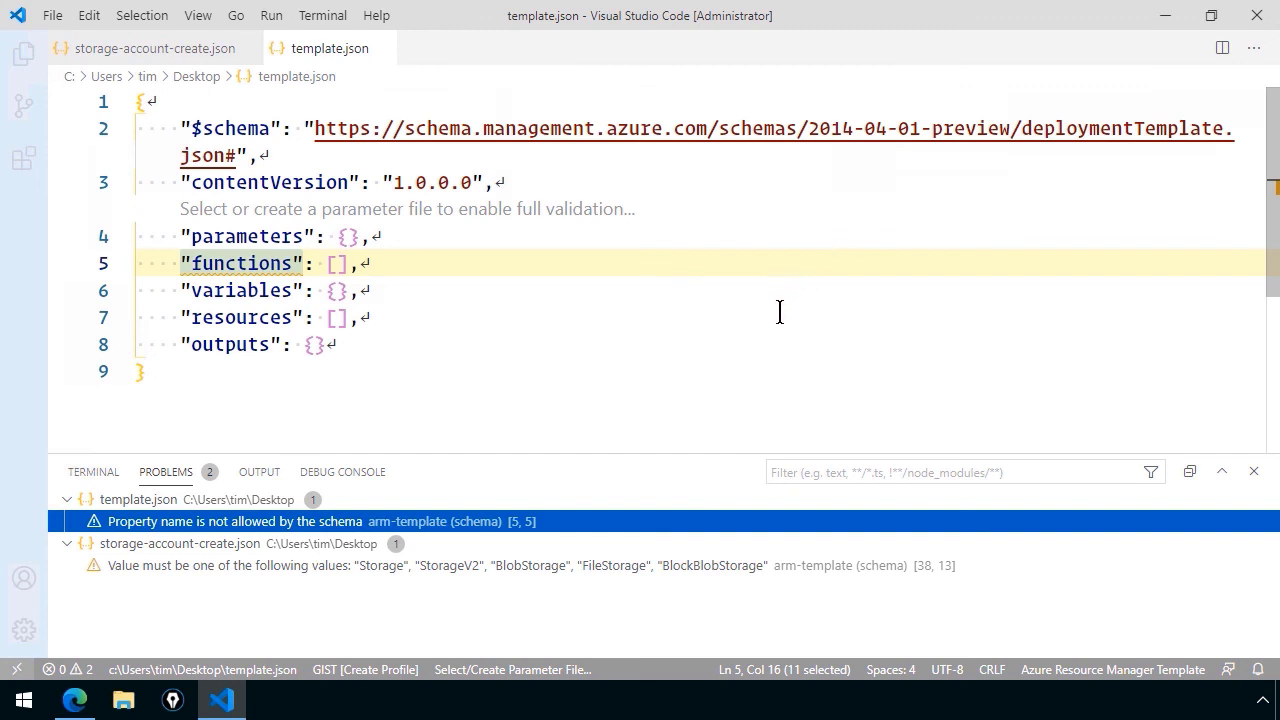
pyautogui.moveTo(722, 307)
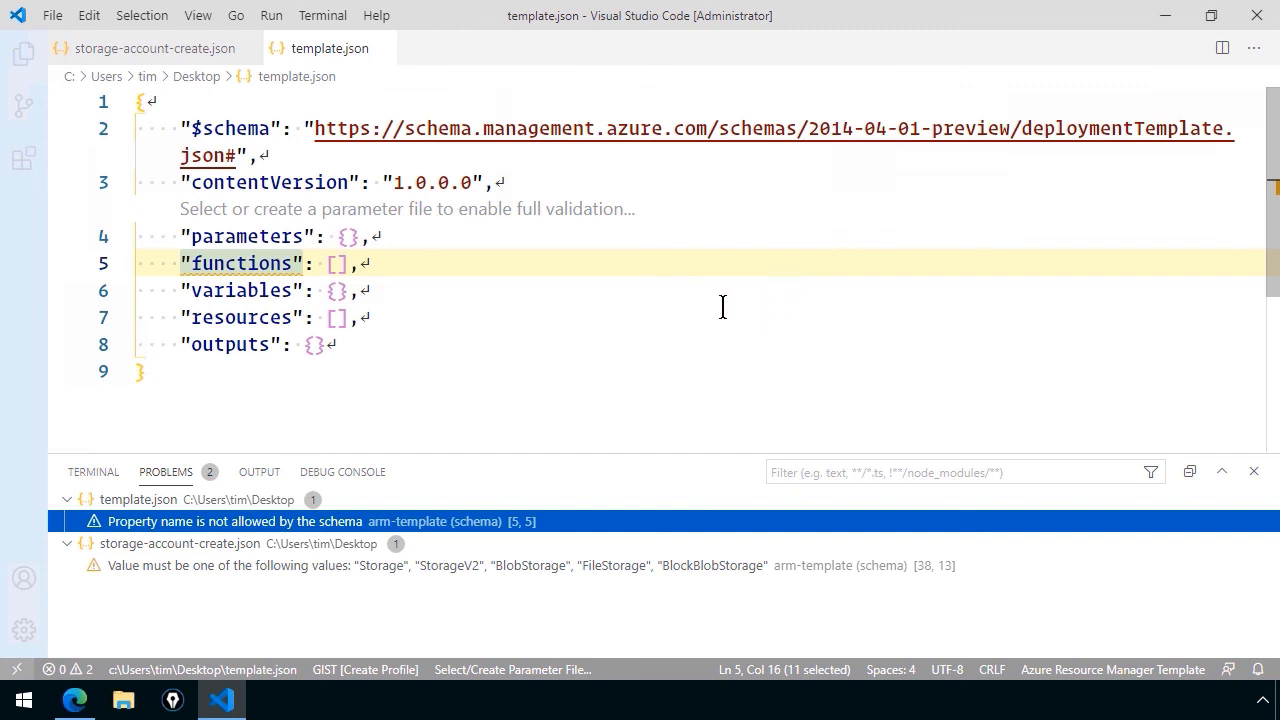
pyautogui.moveTo(528, 367)
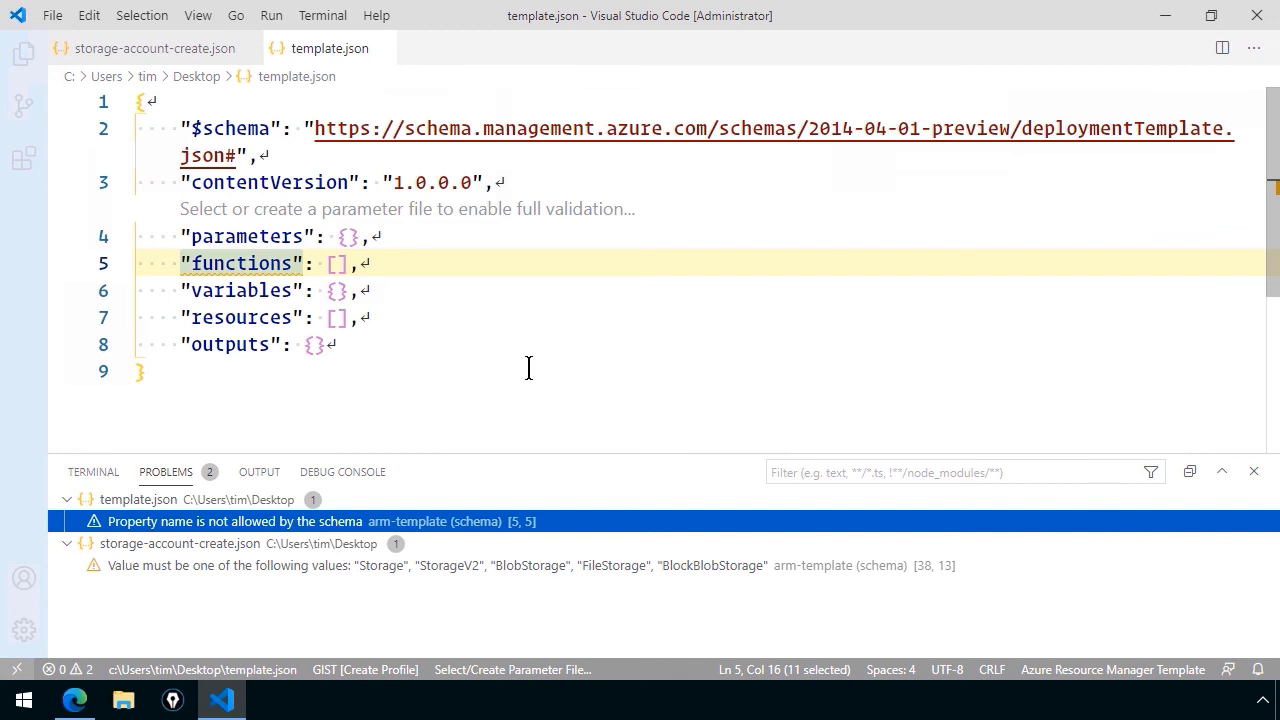
pyautogui.moveTo(440, 268)
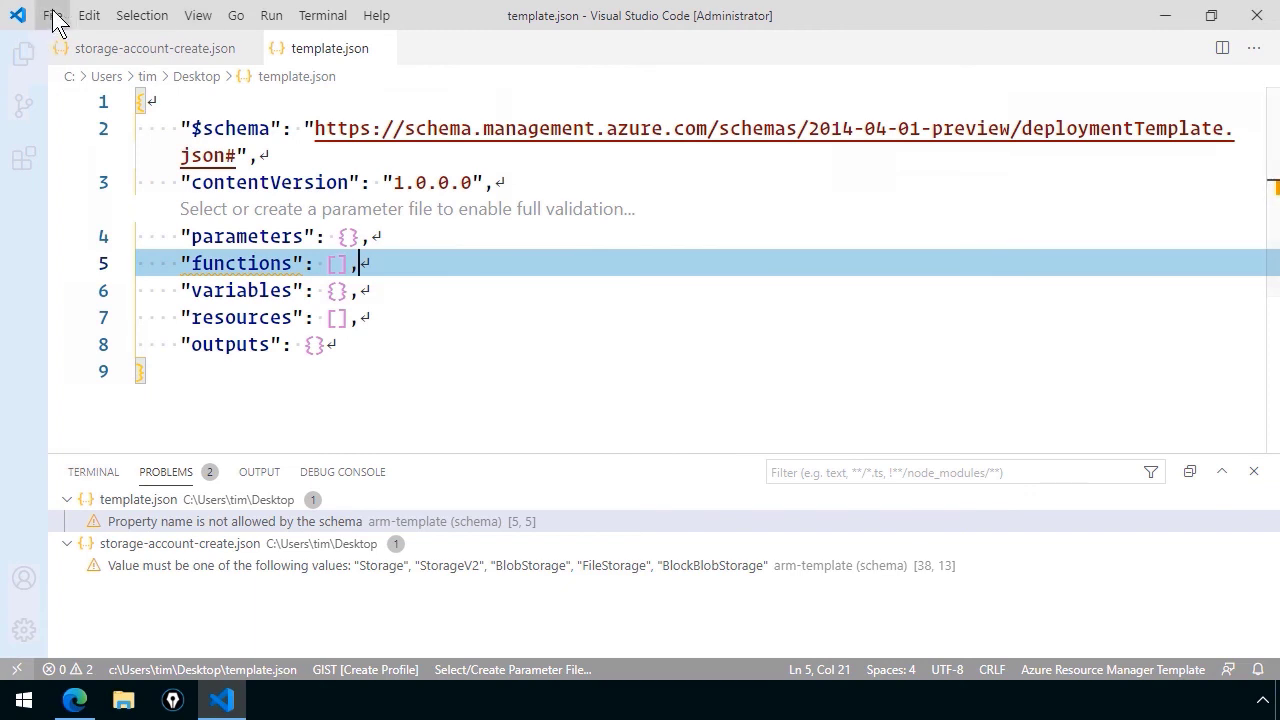
pyautogui.moveTo(618, 329)
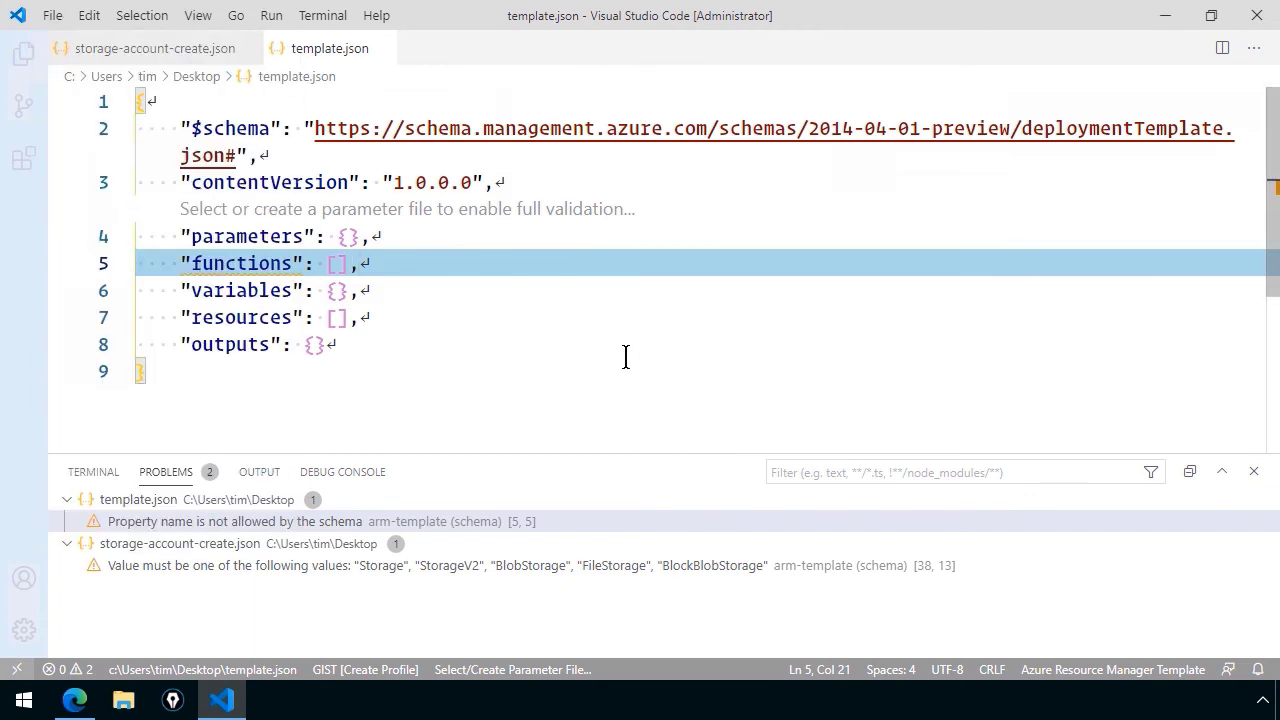
pyautogui.click(145, 371)
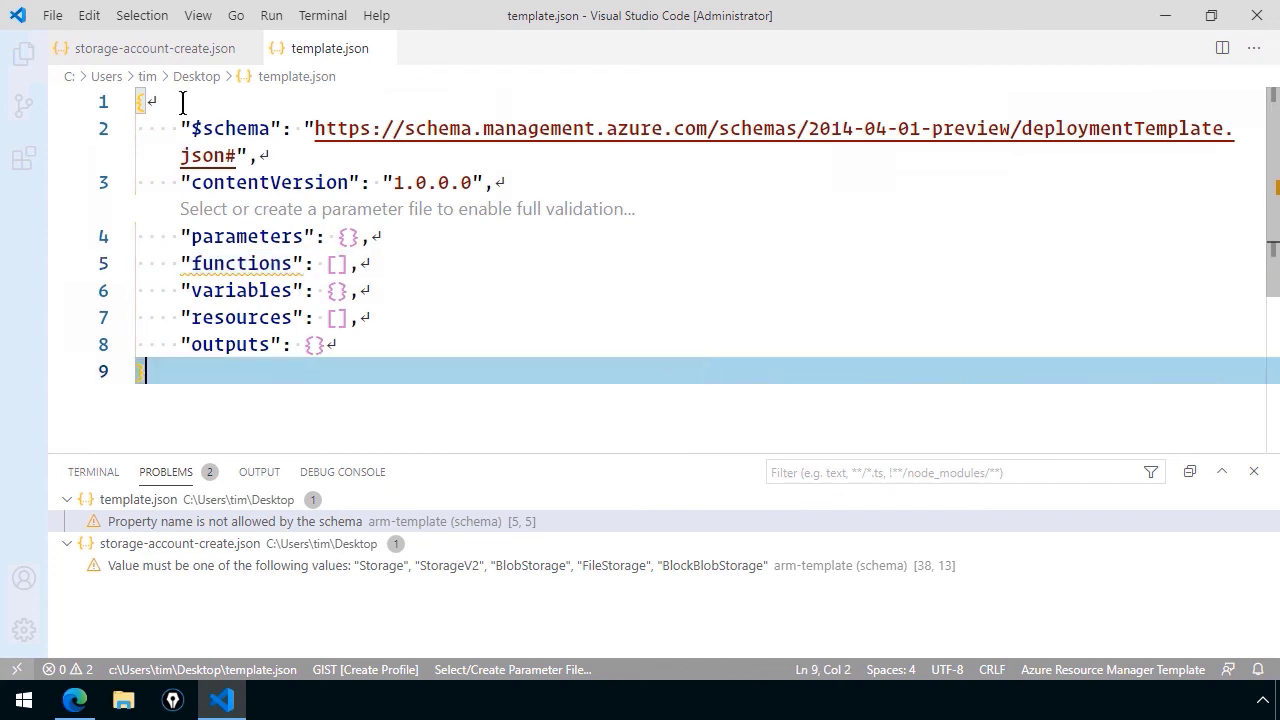
# Close template.json and VS Code, then relaunch the editor with the 'code' command
pyautogui.click(52, 15)
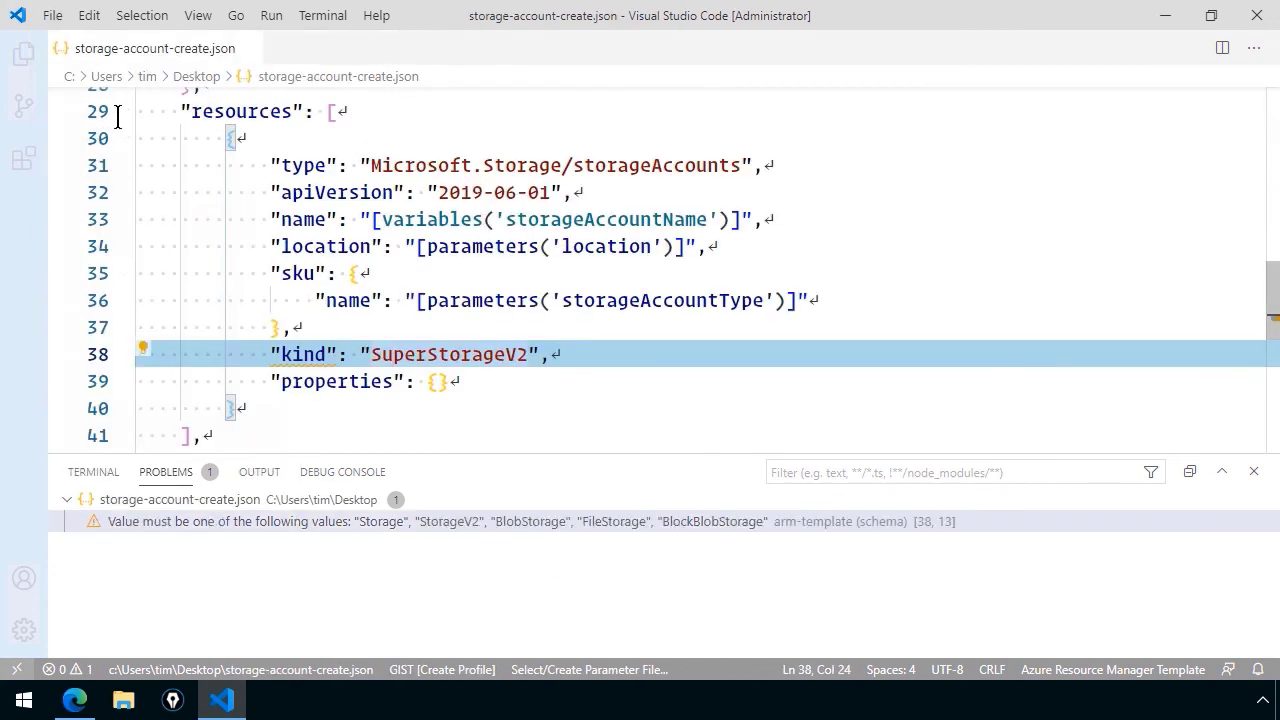
pyautogui.click(52, 15)
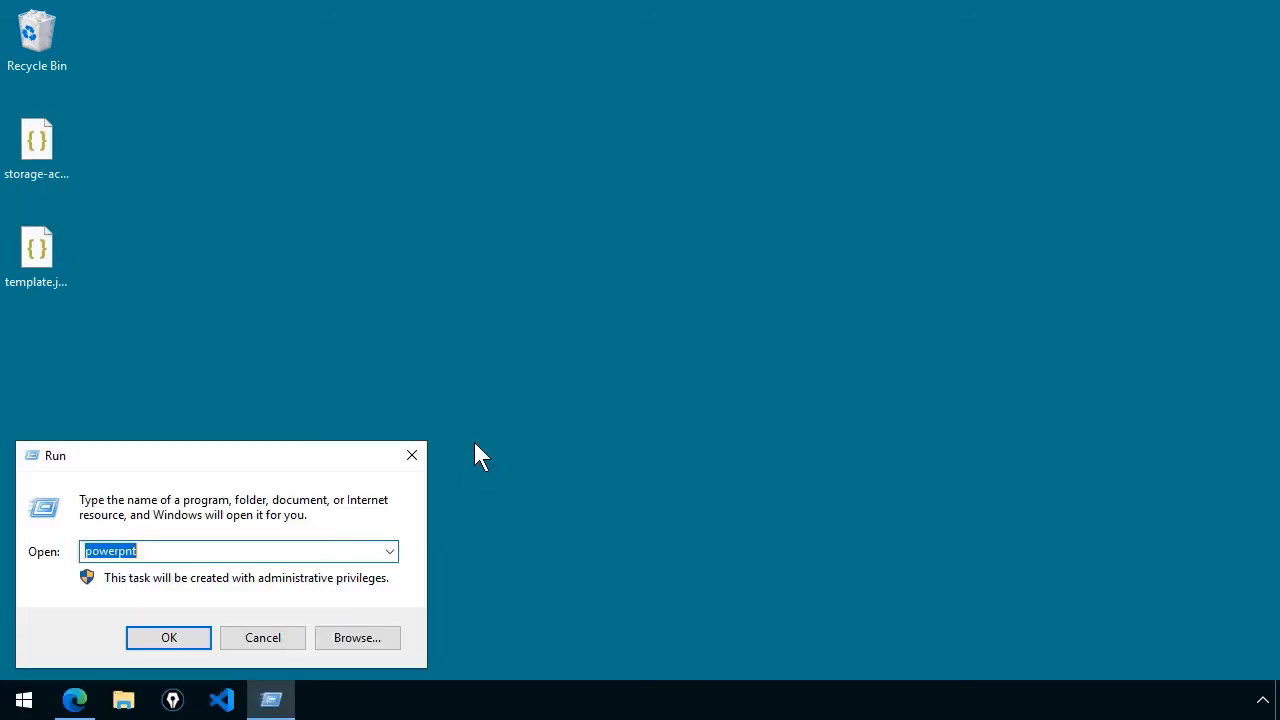
pyautogui.write('code')
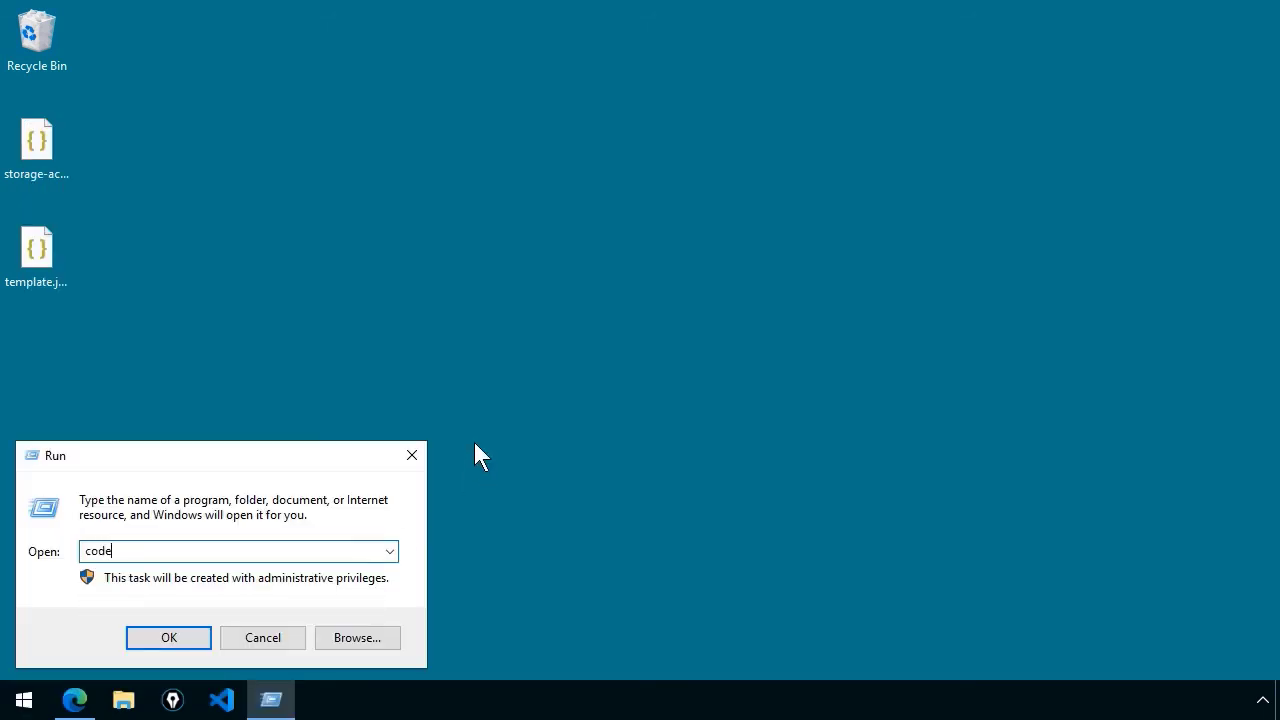
pyautogui.click(168, 637)
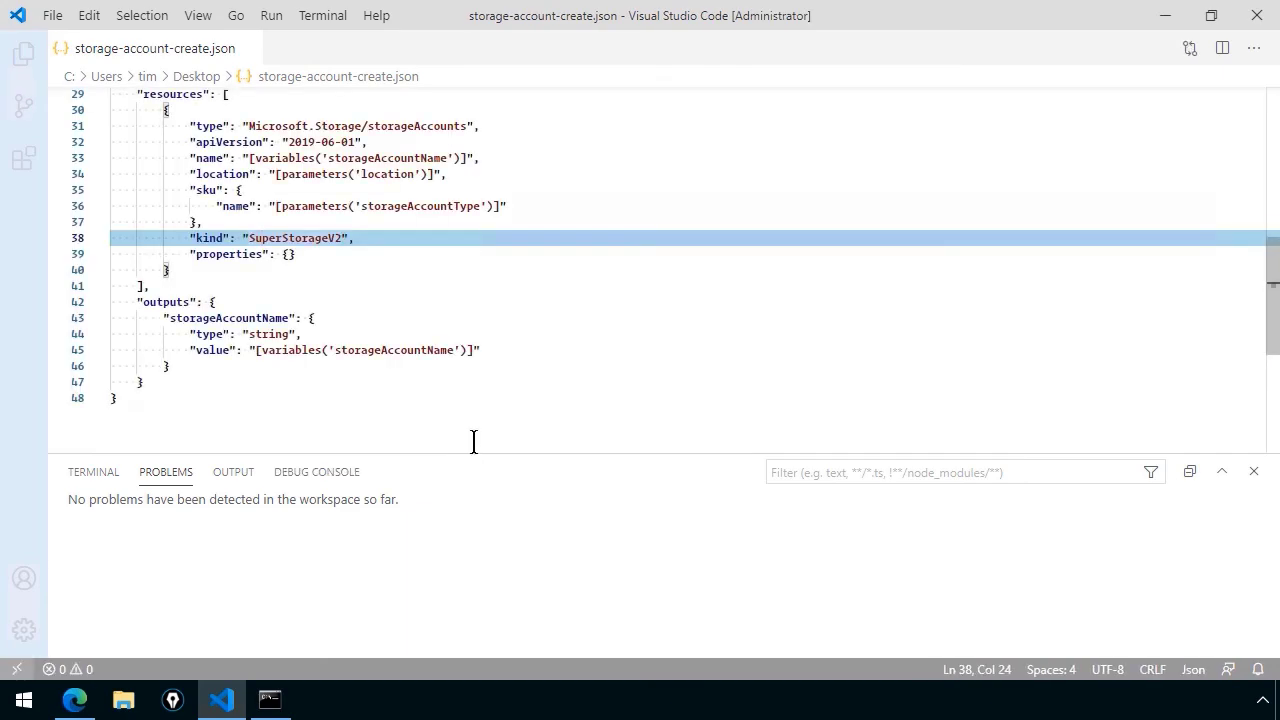
# Accept 'Use latest' to upgrade storage-account-create.json's $schema to 2019-04-01
pyautogui.scroll(3)
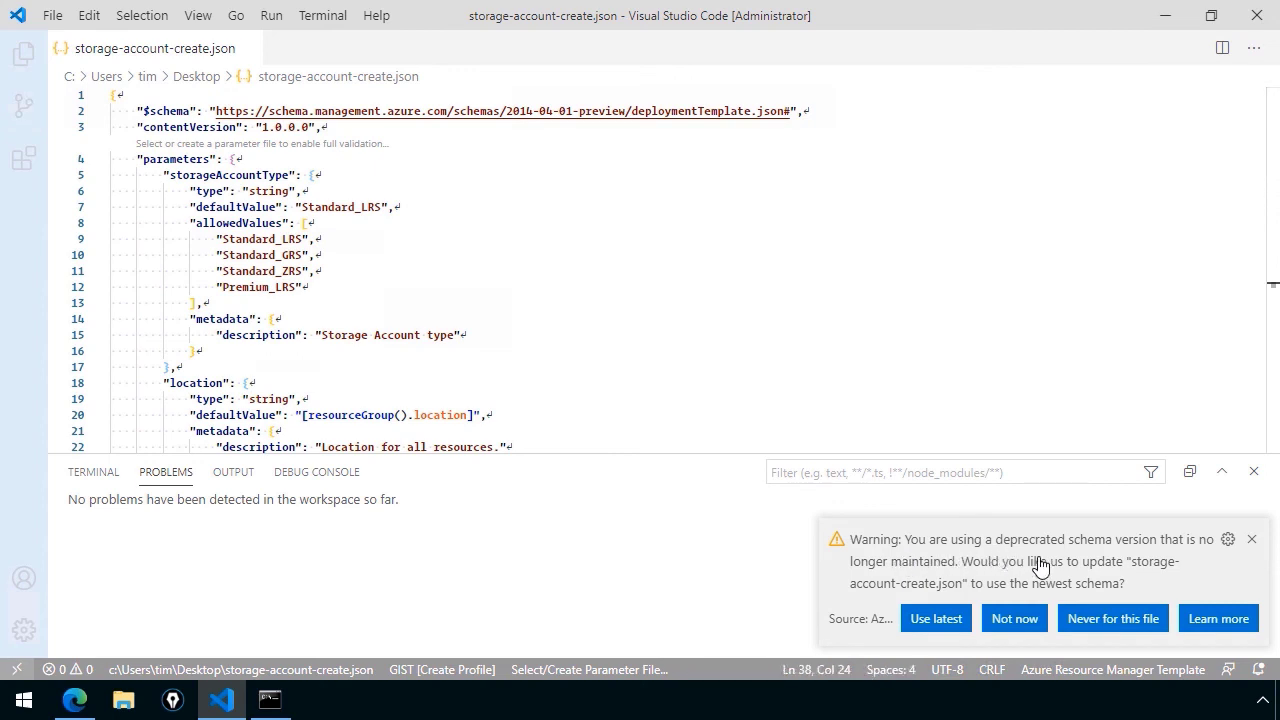
pyautogui.moveTo(1007, 574)
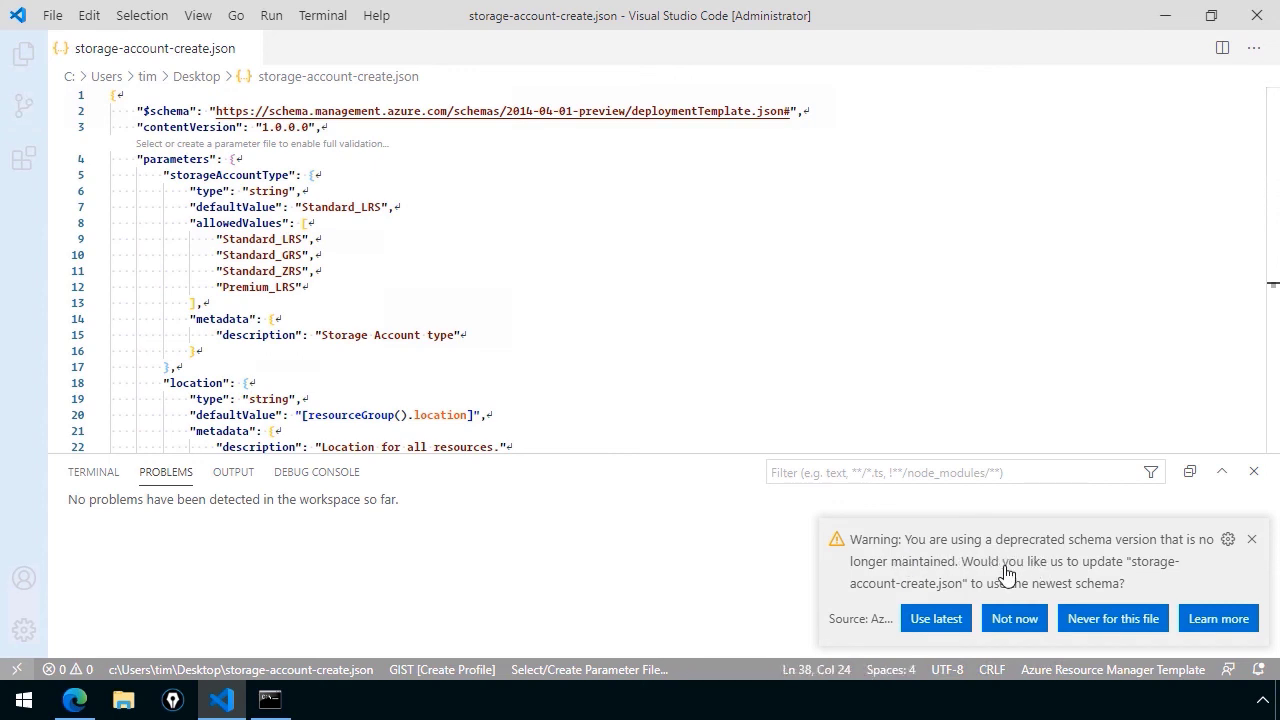
pyautogui.click(935, 617)
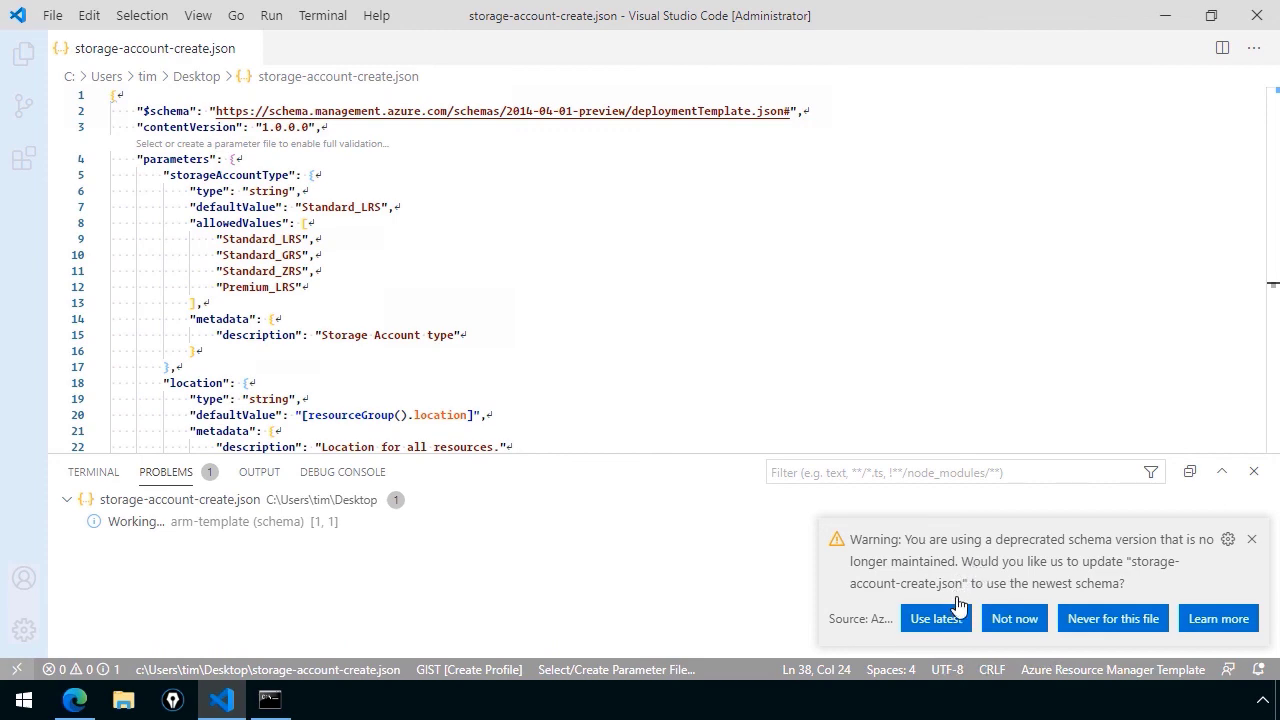
pyautogui.click(934, 617)
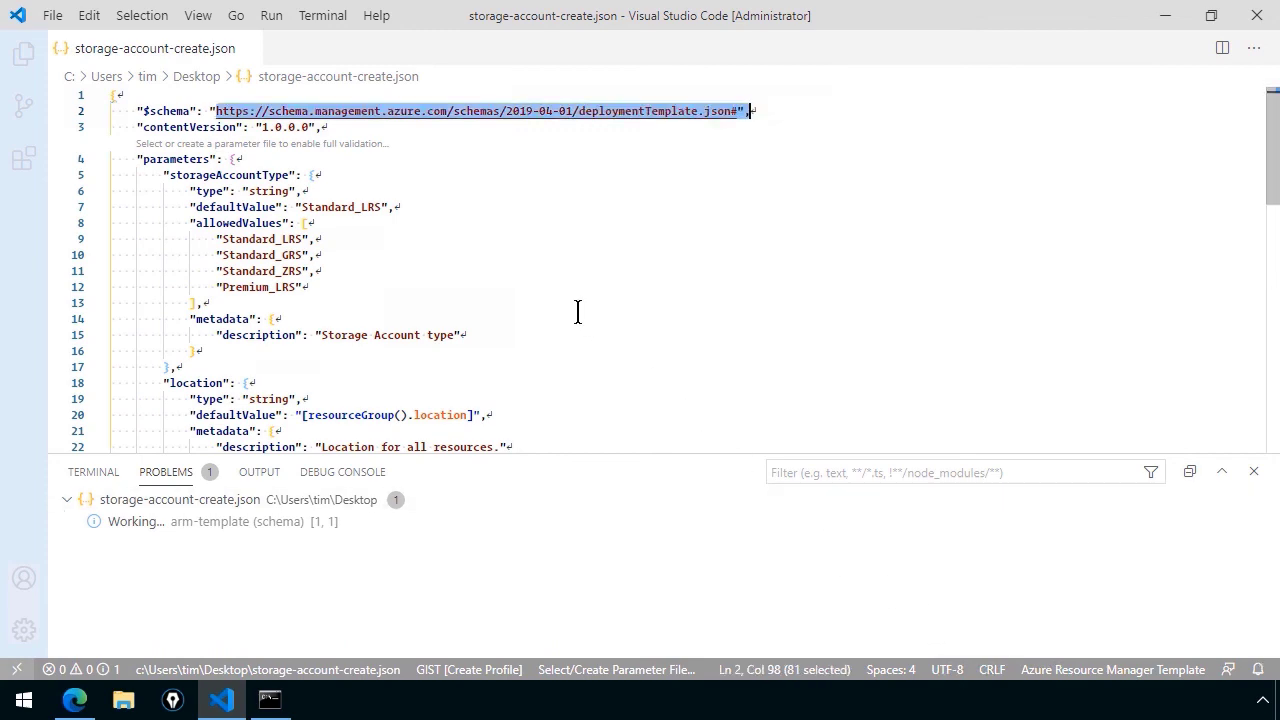